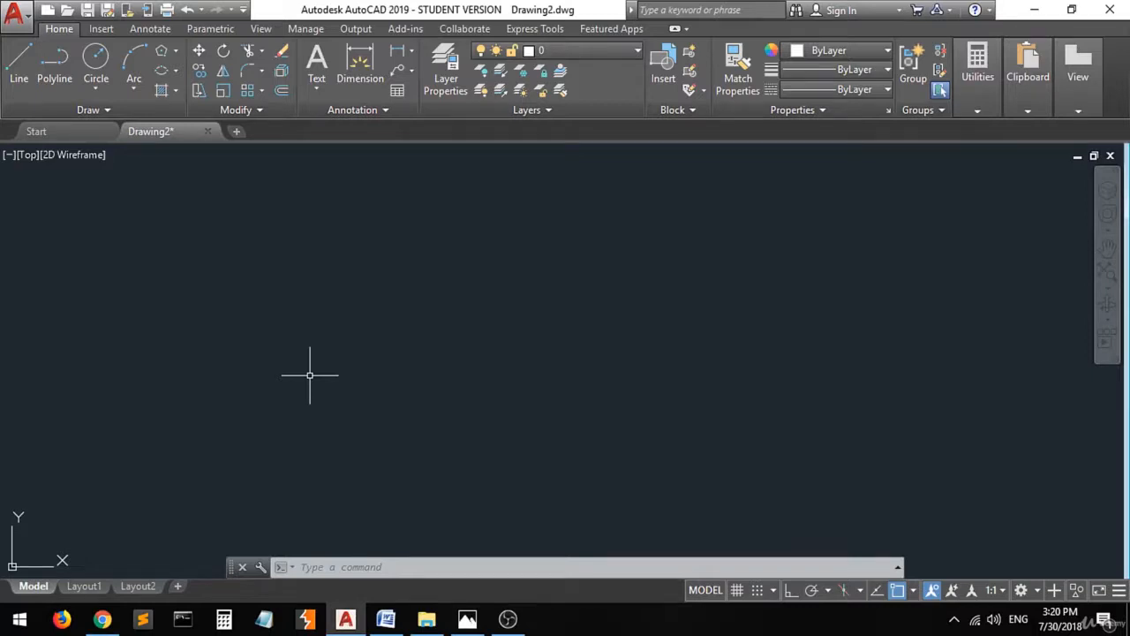
mouse_move(328, 375)
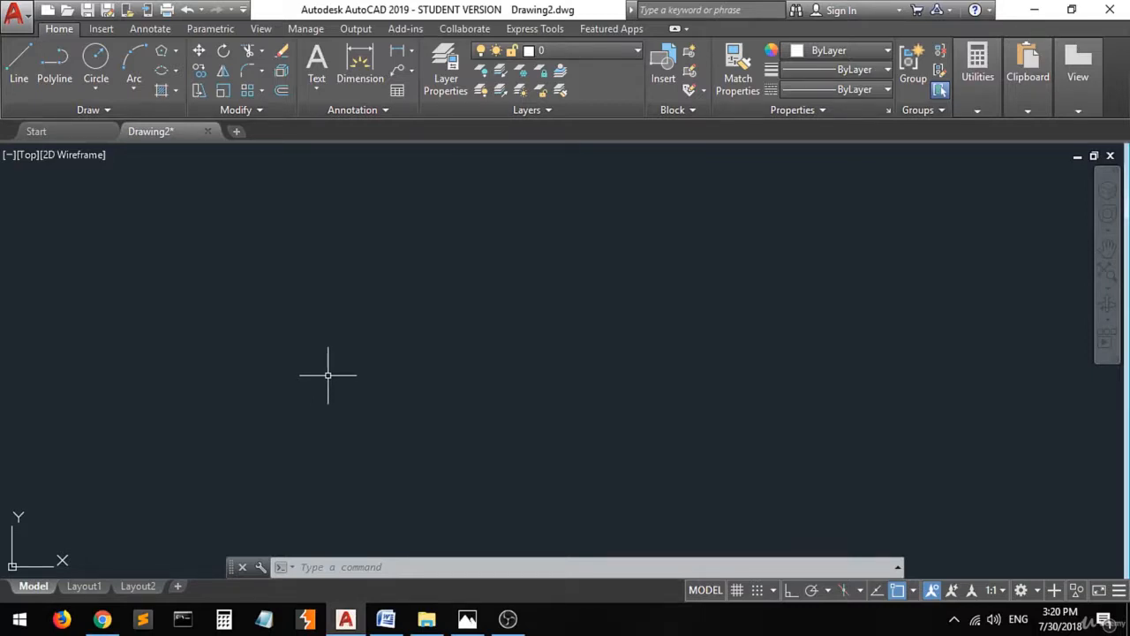
mouse_move(320, 376)
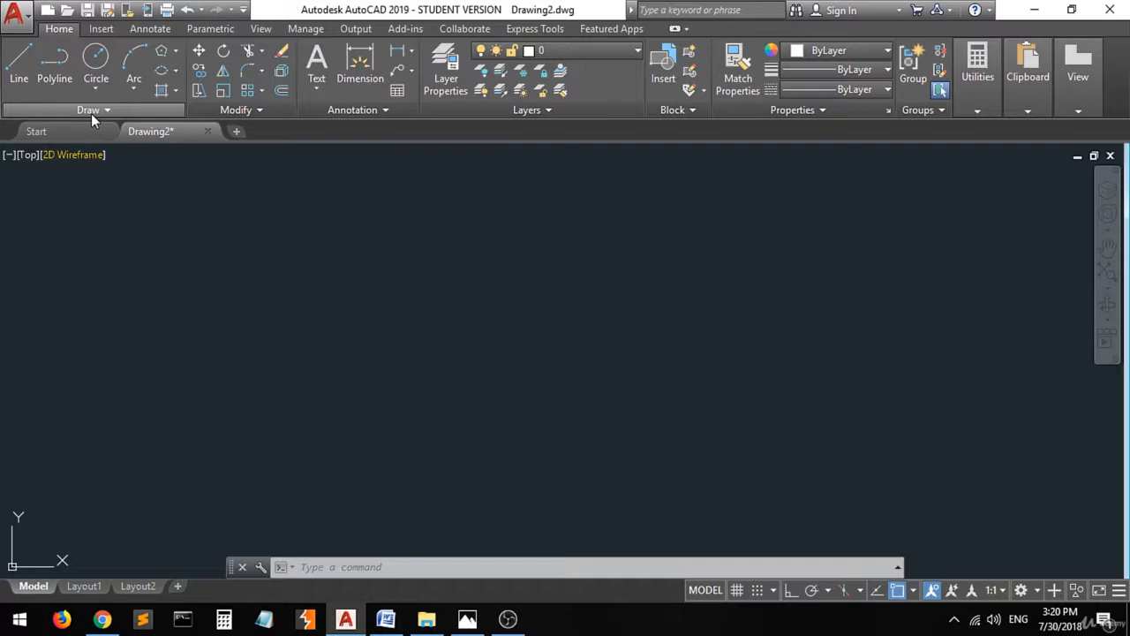
mouse_move(191, 323)
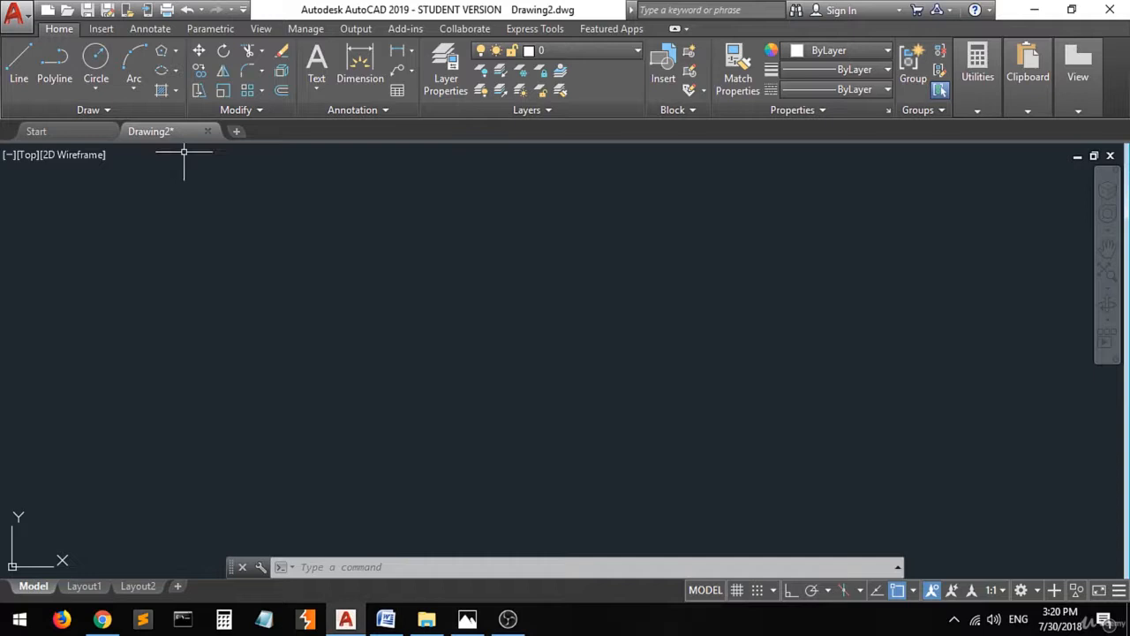
mouse_move(161, 51)
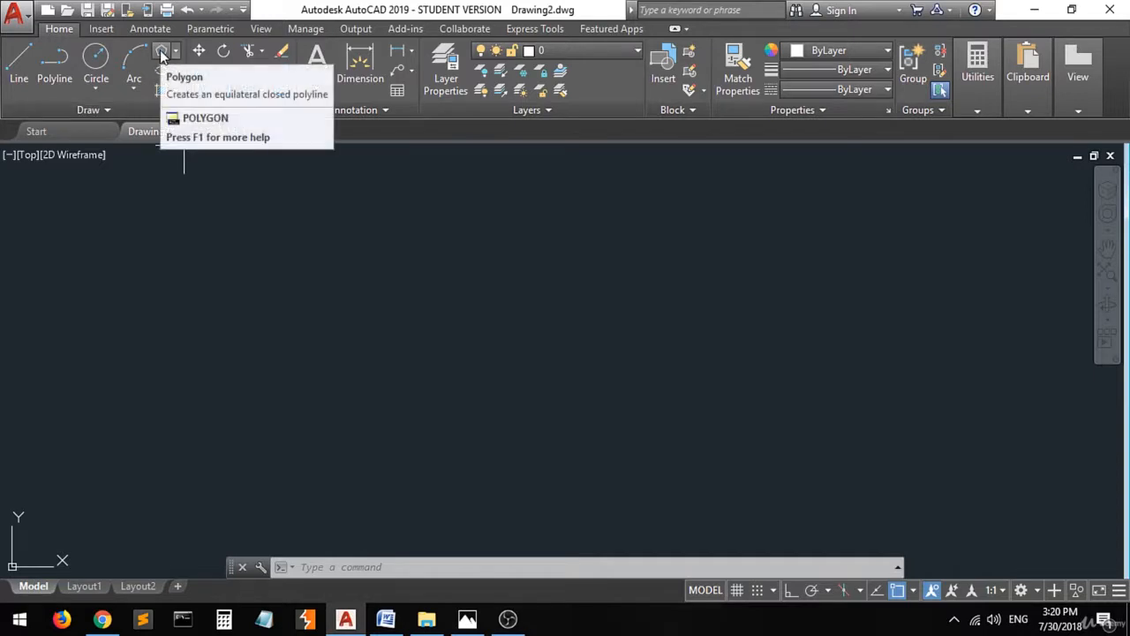
mouse_move(161, 72)
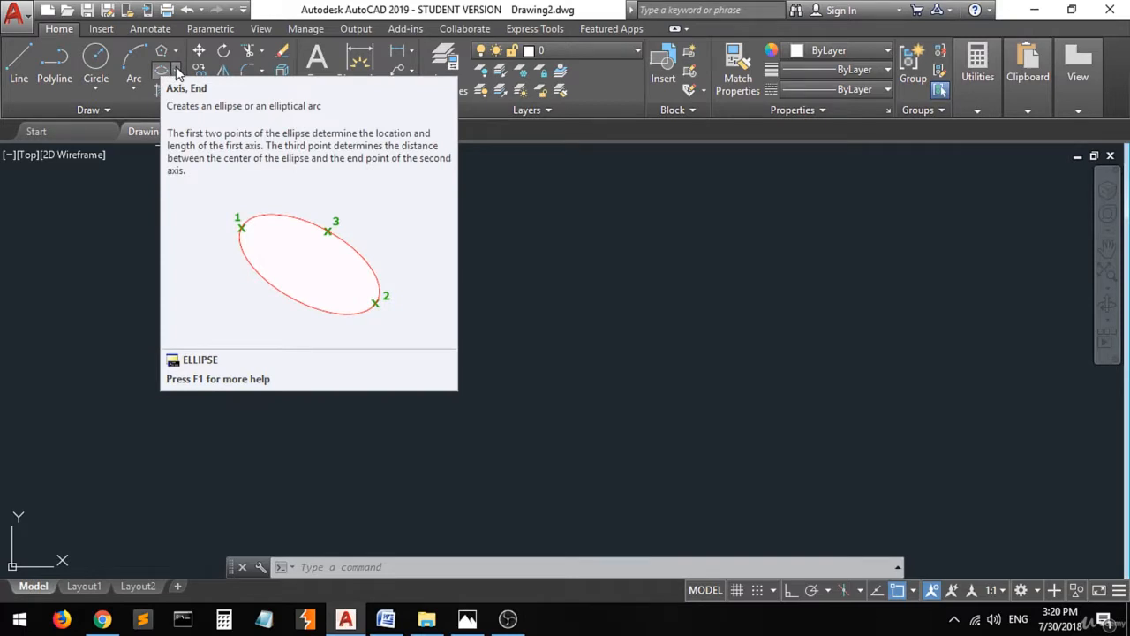
mouse_move(163, 58)
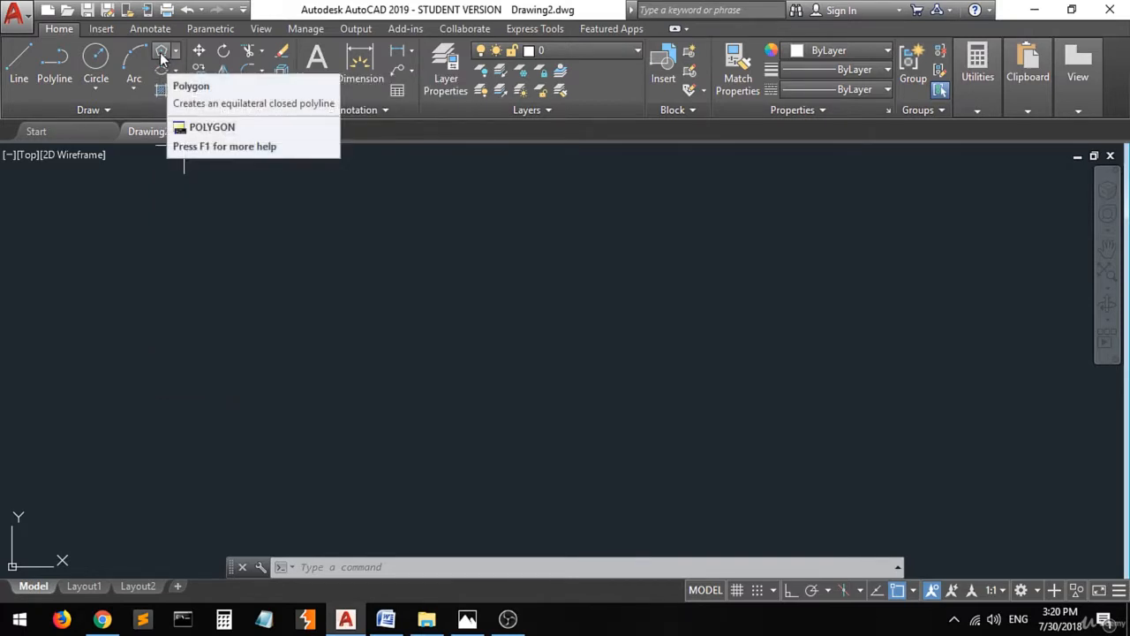
- Start a six-sided polygon and place its centre in the drawing area
left_click(162, 57)
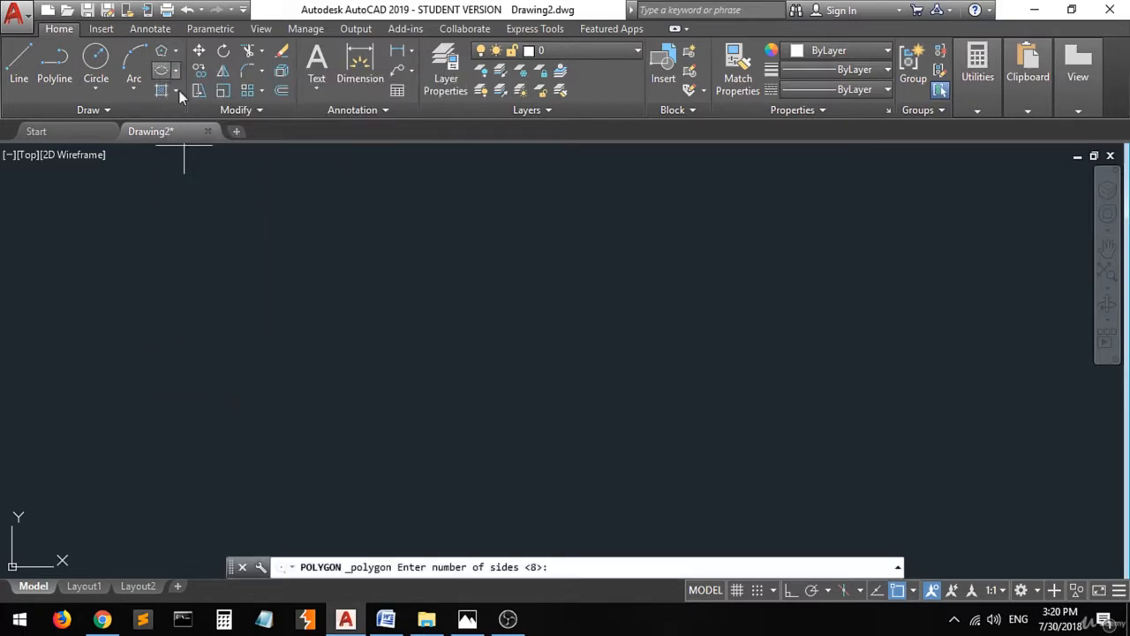
mouse_move(407, 329)
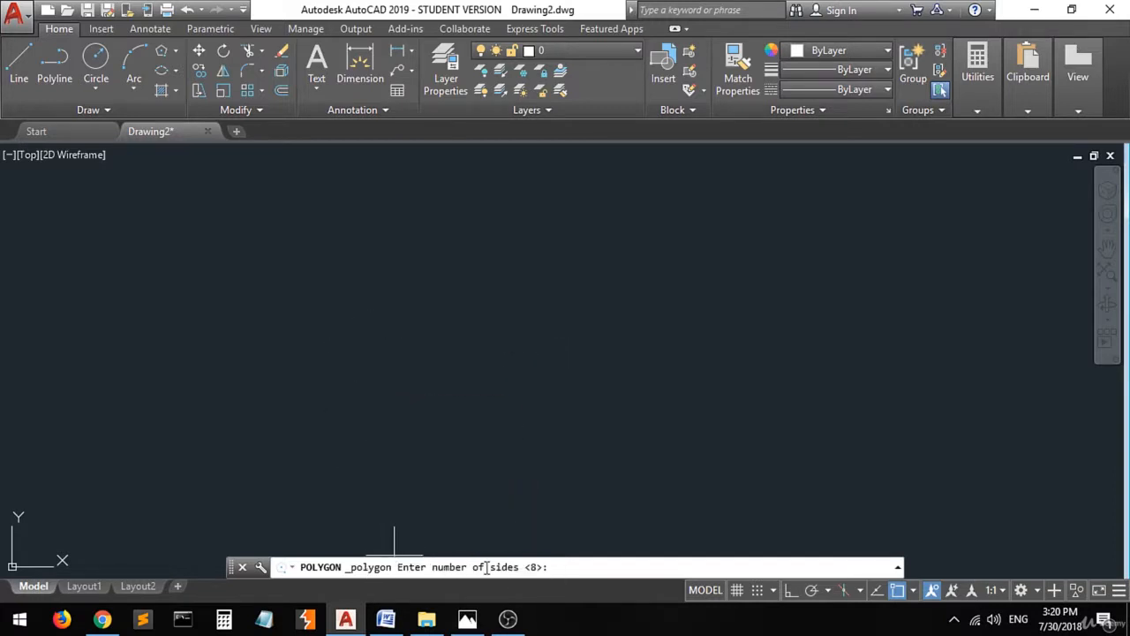
mouse_move(368, 312)
type("6")
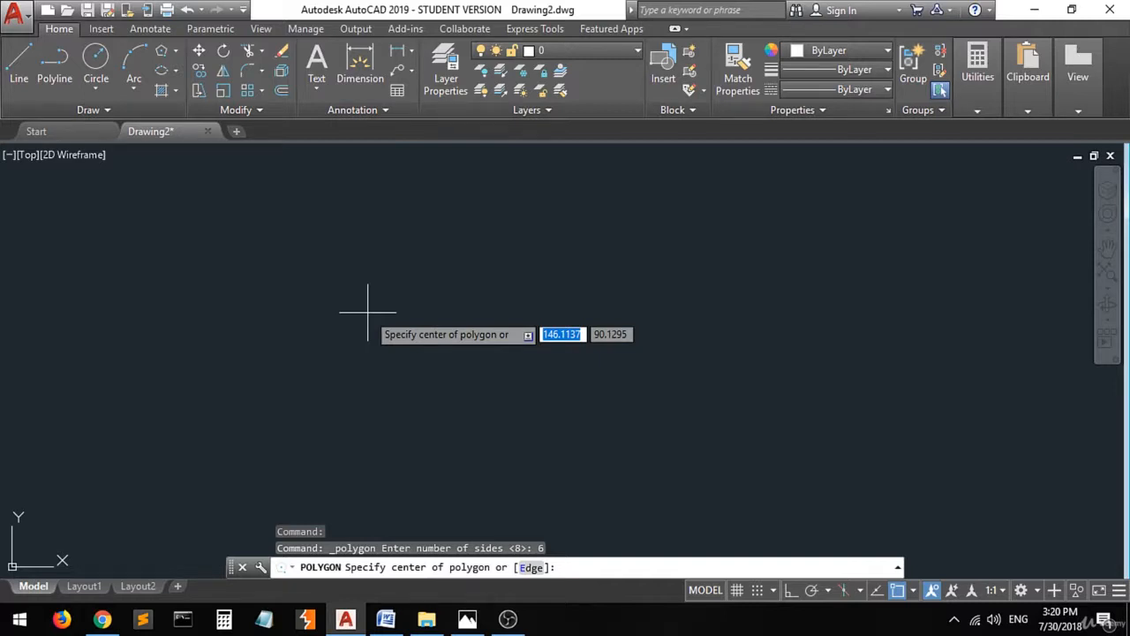
left_click(356, 323)
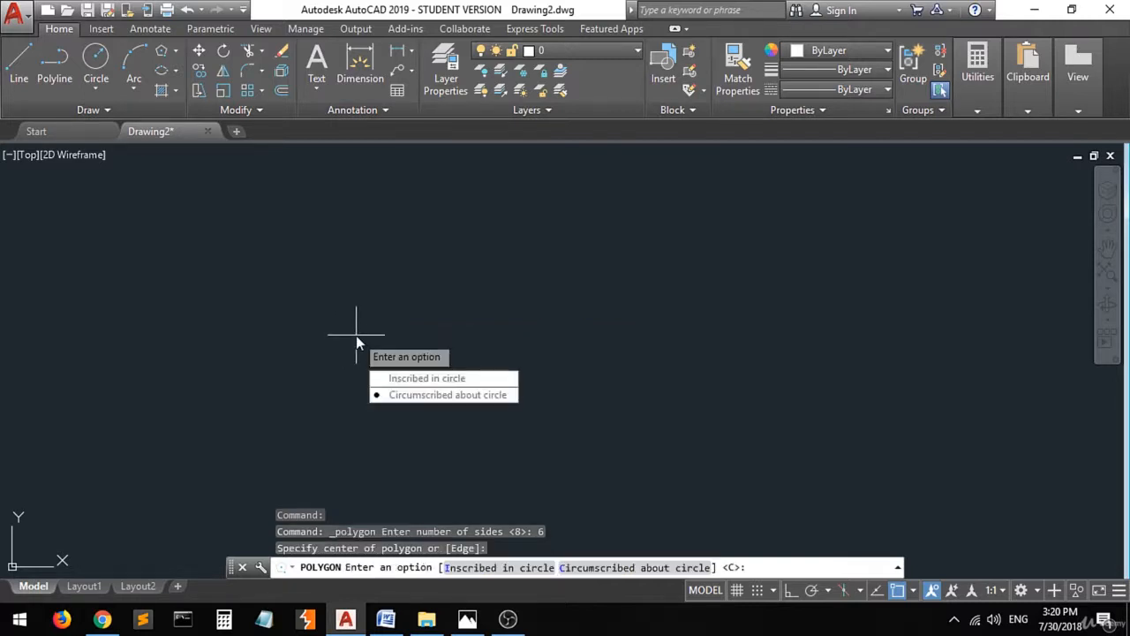
mouse_move(492, 355)
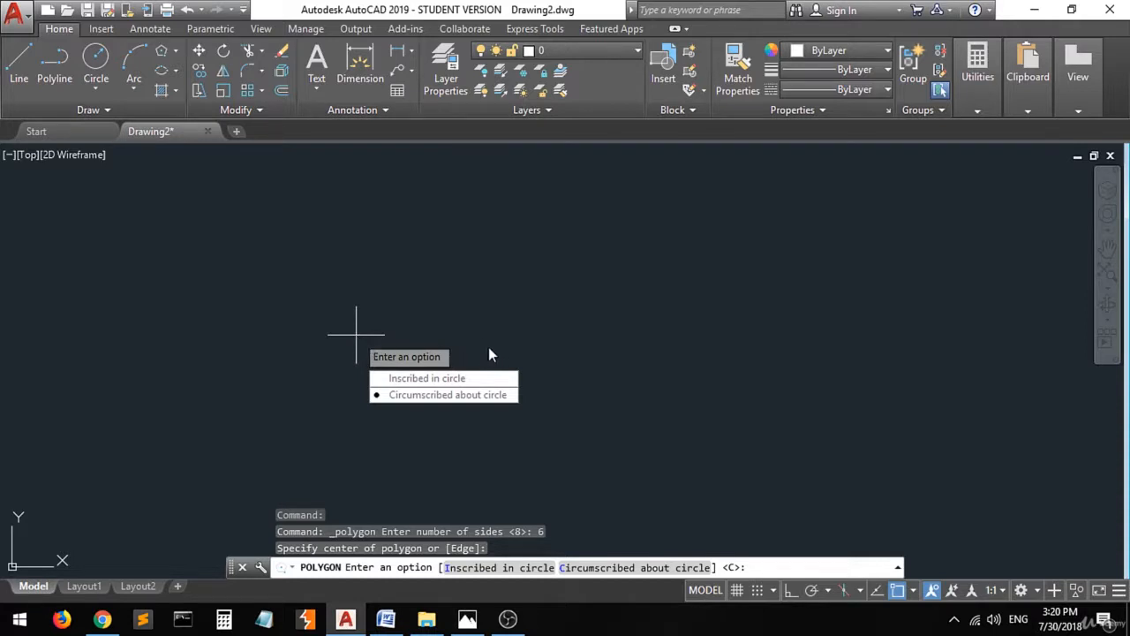
mouse_move(448, 395)
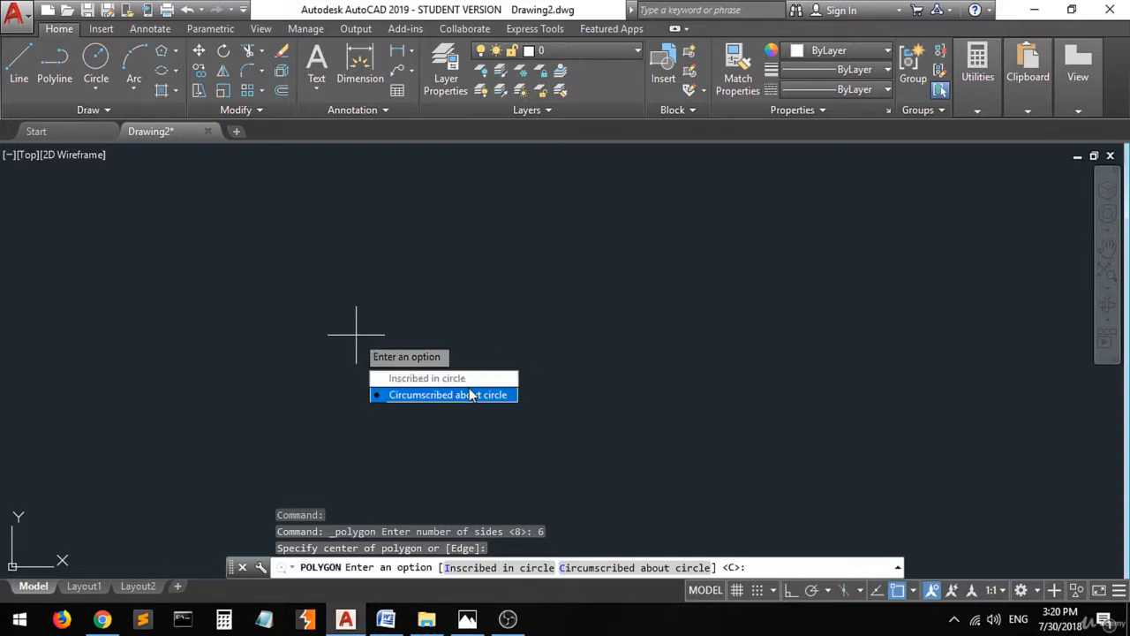
mouse_move(427, 378)
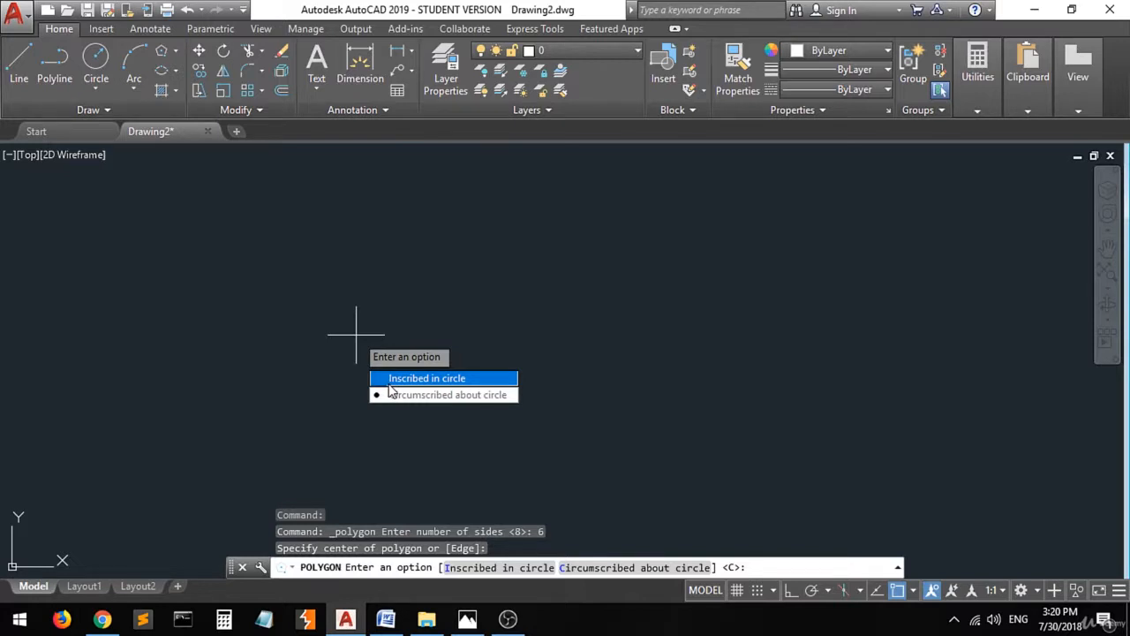
mouse_move(415, 388)
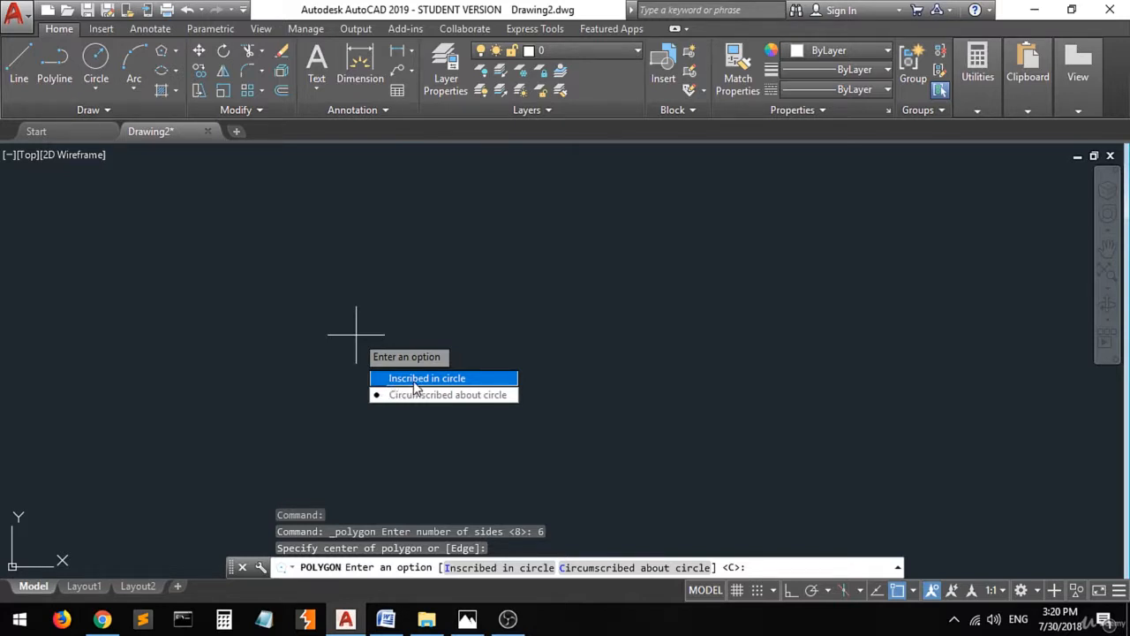
mouse_move(457, 390)
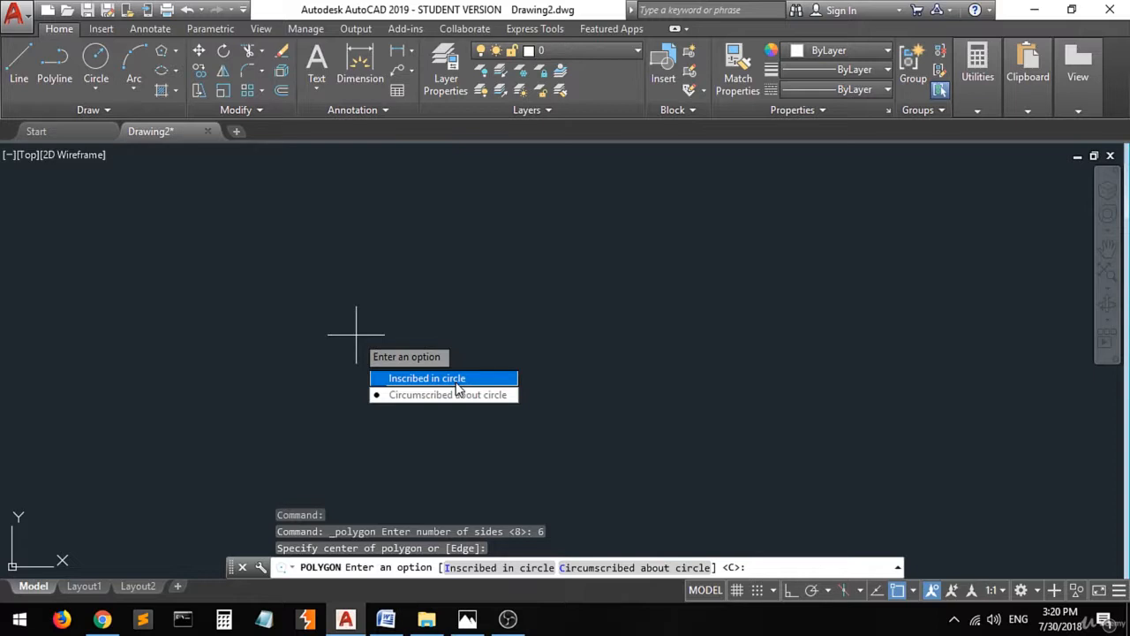
mouse_move(415, 392)
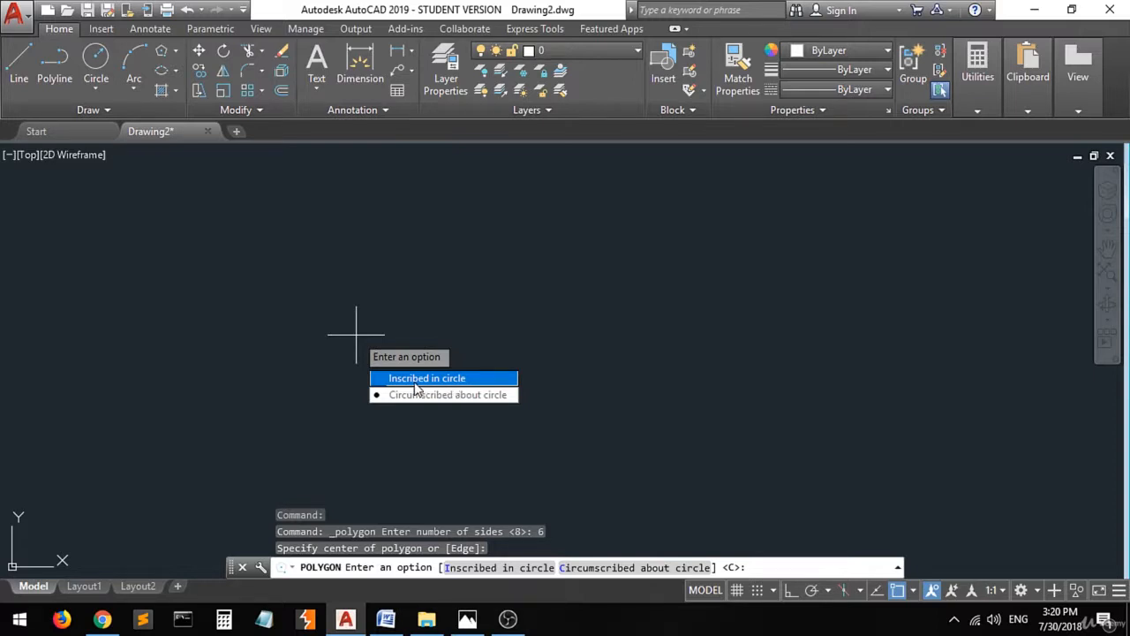
mouse_move(404, 390)
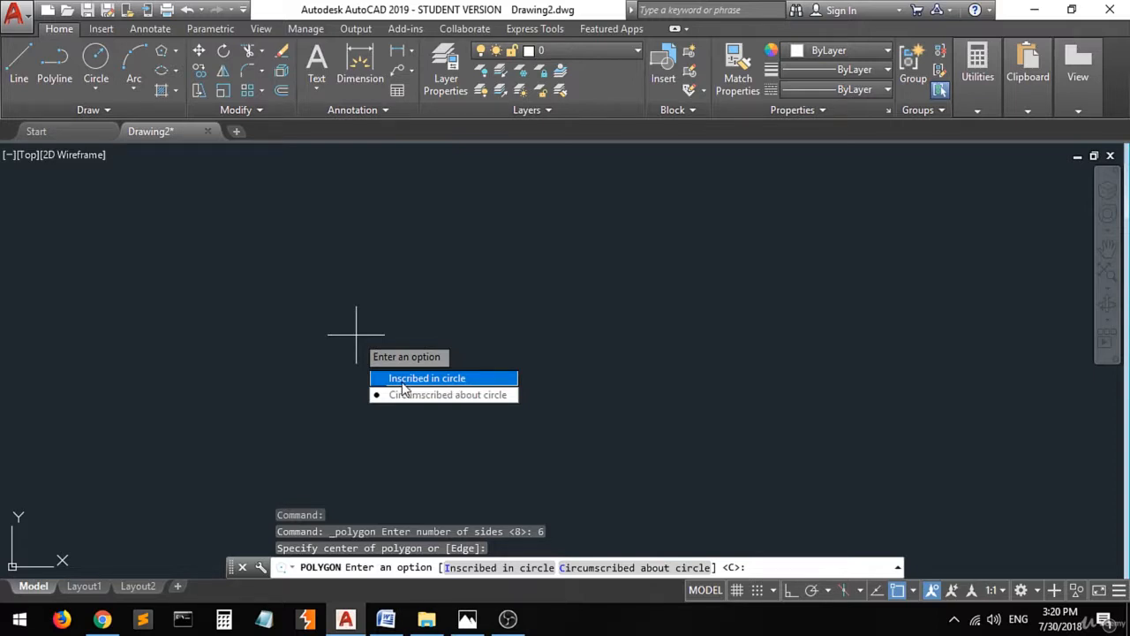
mouse_move(384, 380)
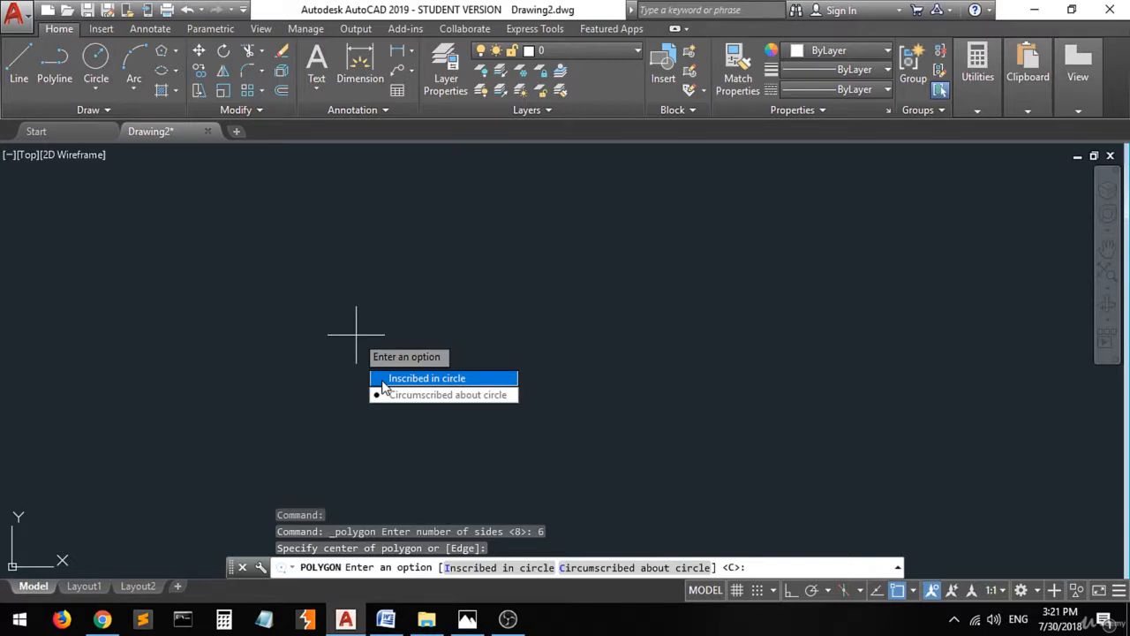
mouse_move(352, 171)
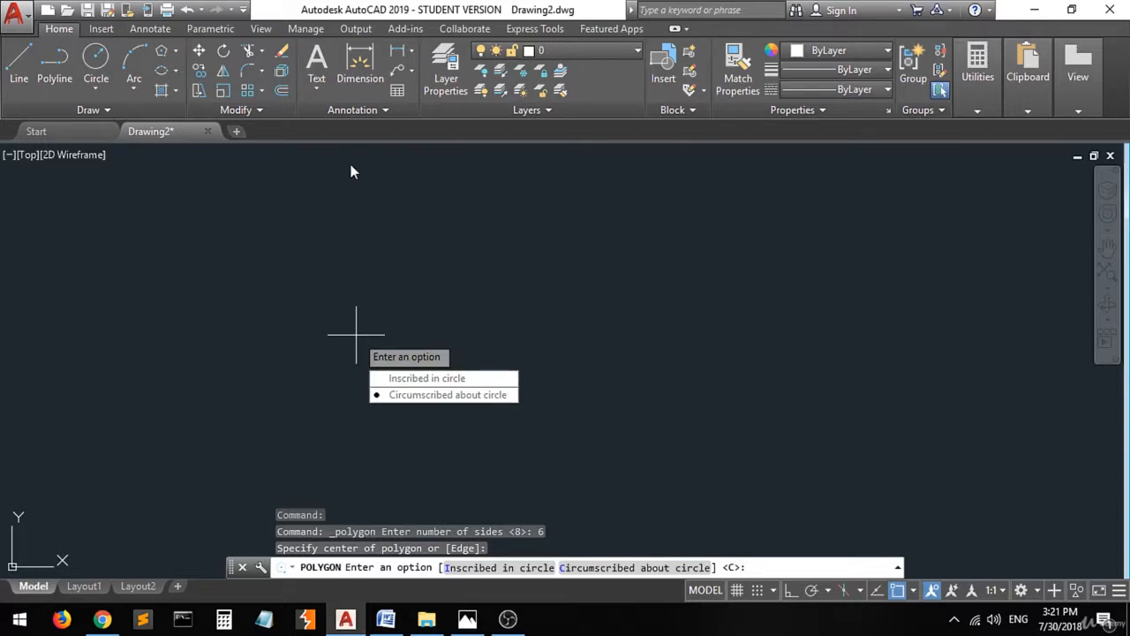
mouse_move(426, 378)
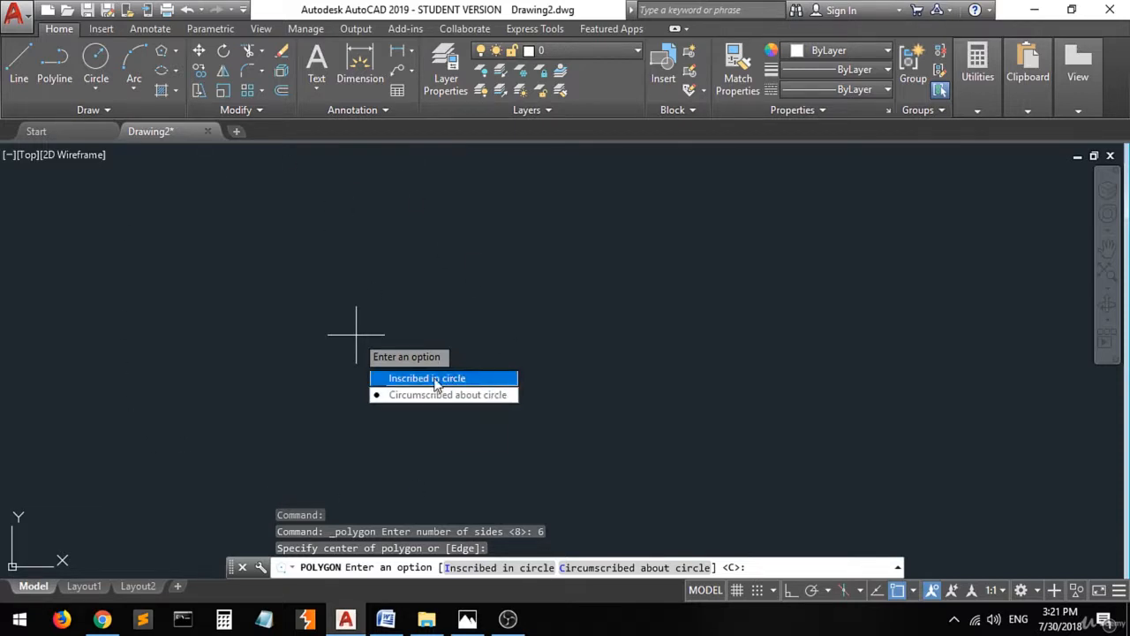
mouse_move(409, 395)
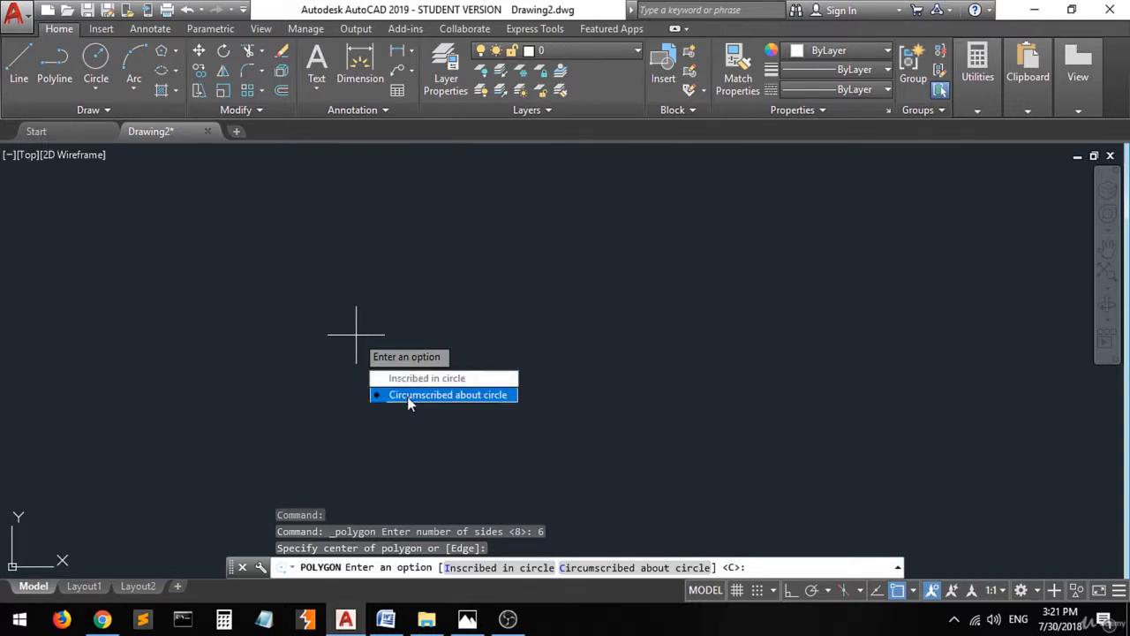
mouse_move(417, 406)
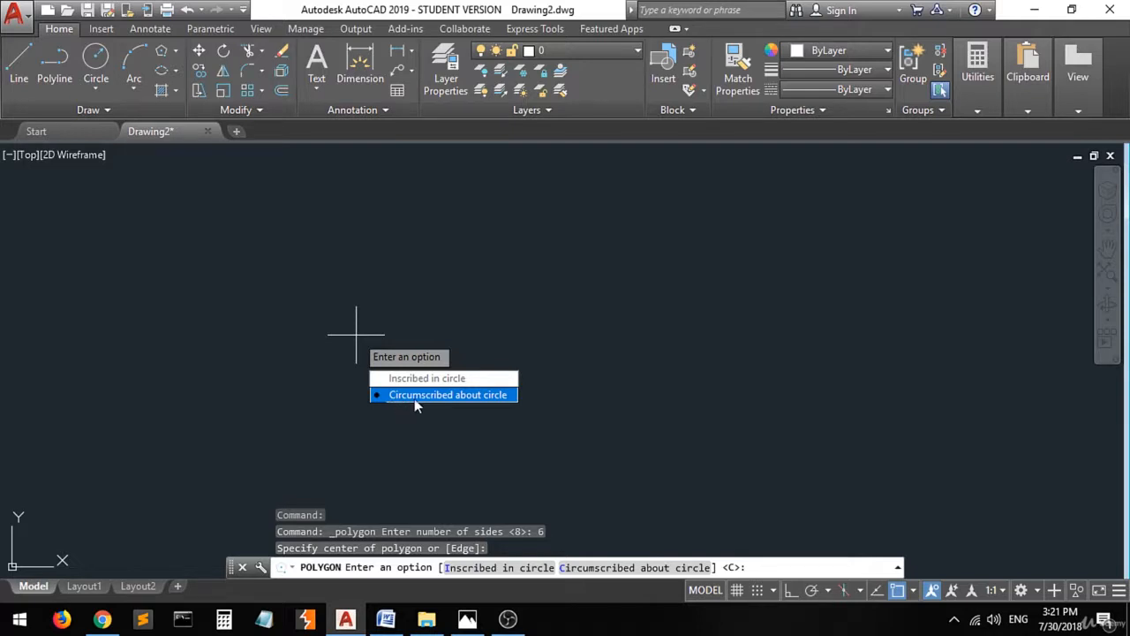
mouse_move(470, 400)
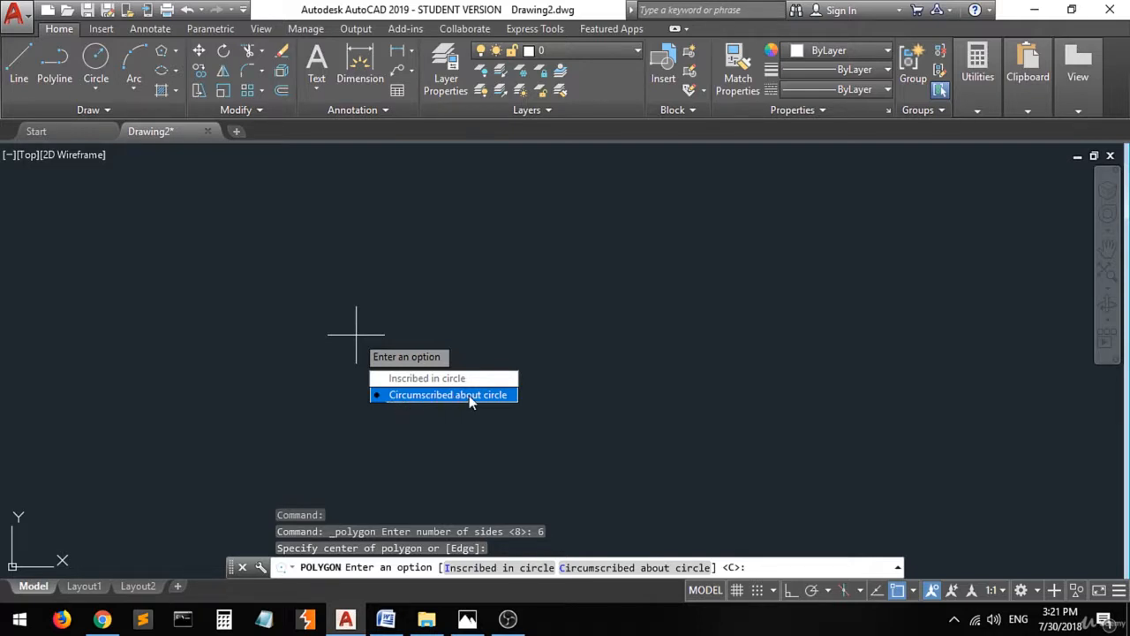
mouse_move(420, 400)
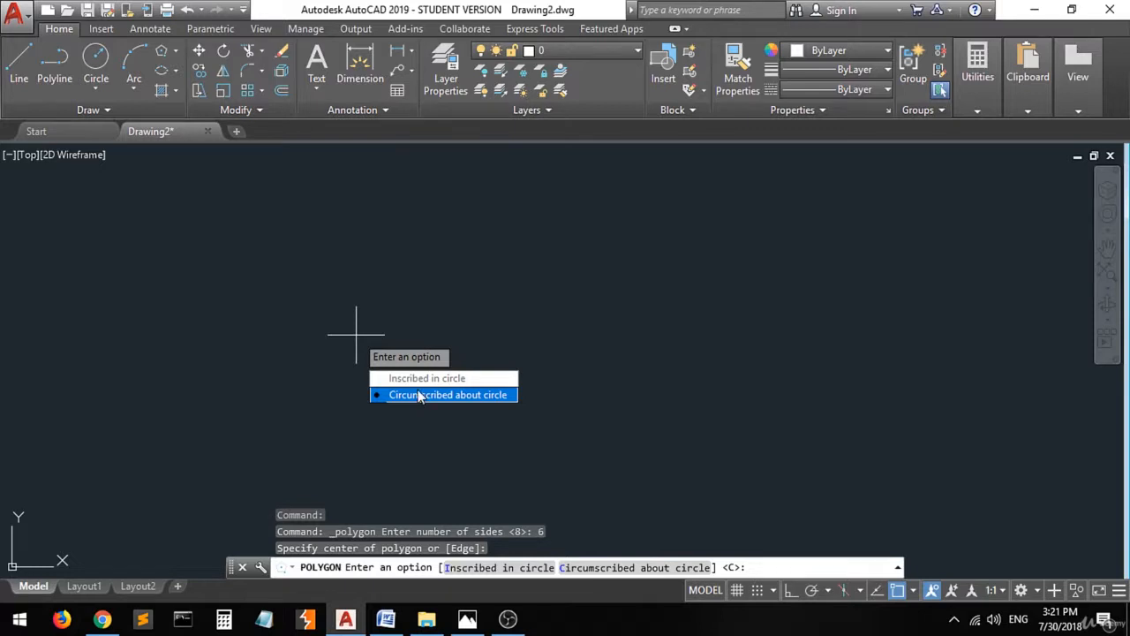
mouse_move(427, 378)
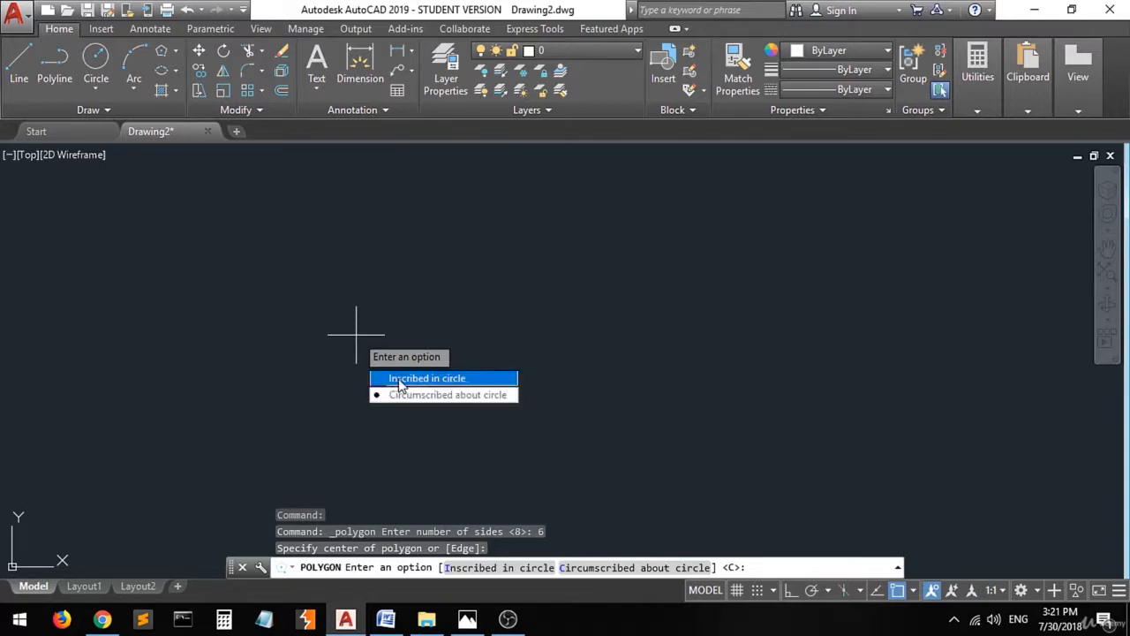
- Make the hexagon inscribed in a circle of radius 20
left_click(426, 378)
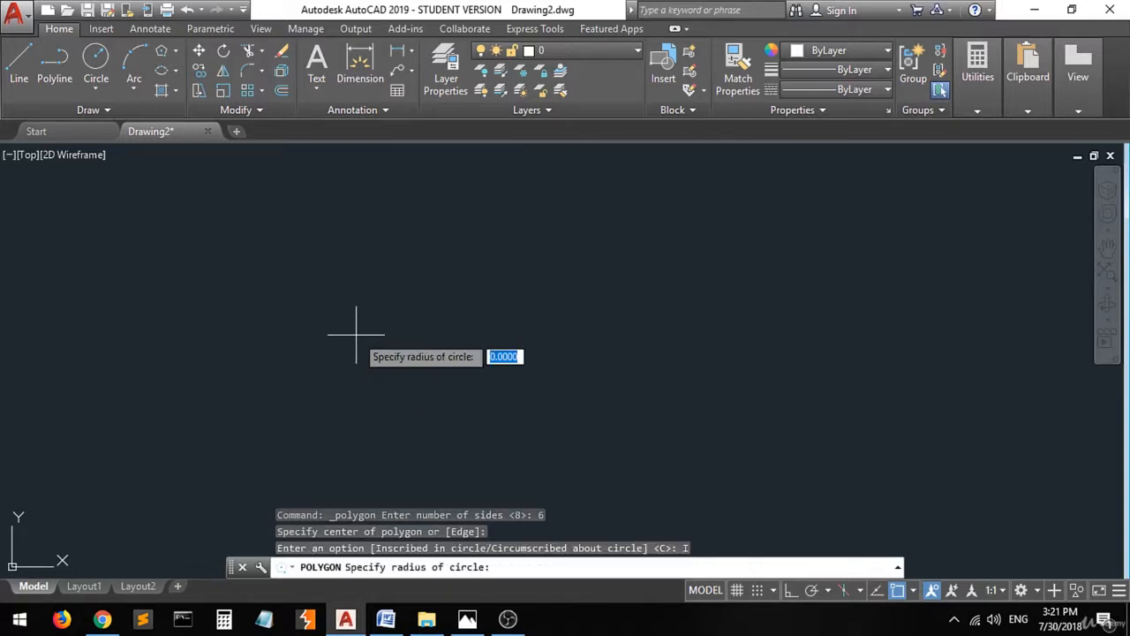
mouse_move(394, 360)
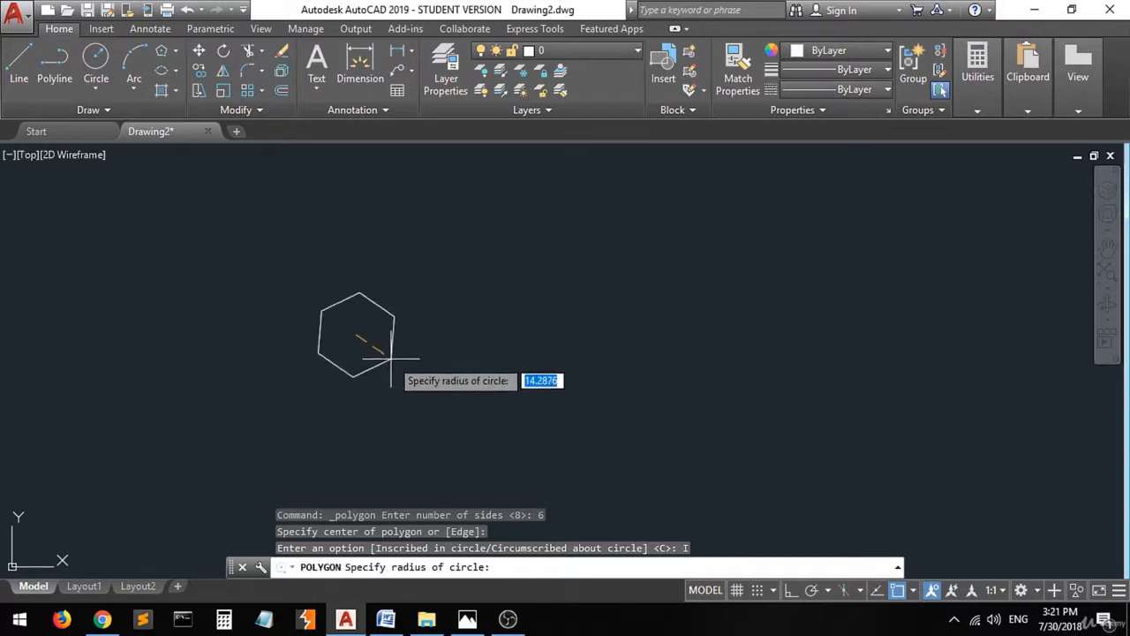
mouse_move(380, 388)
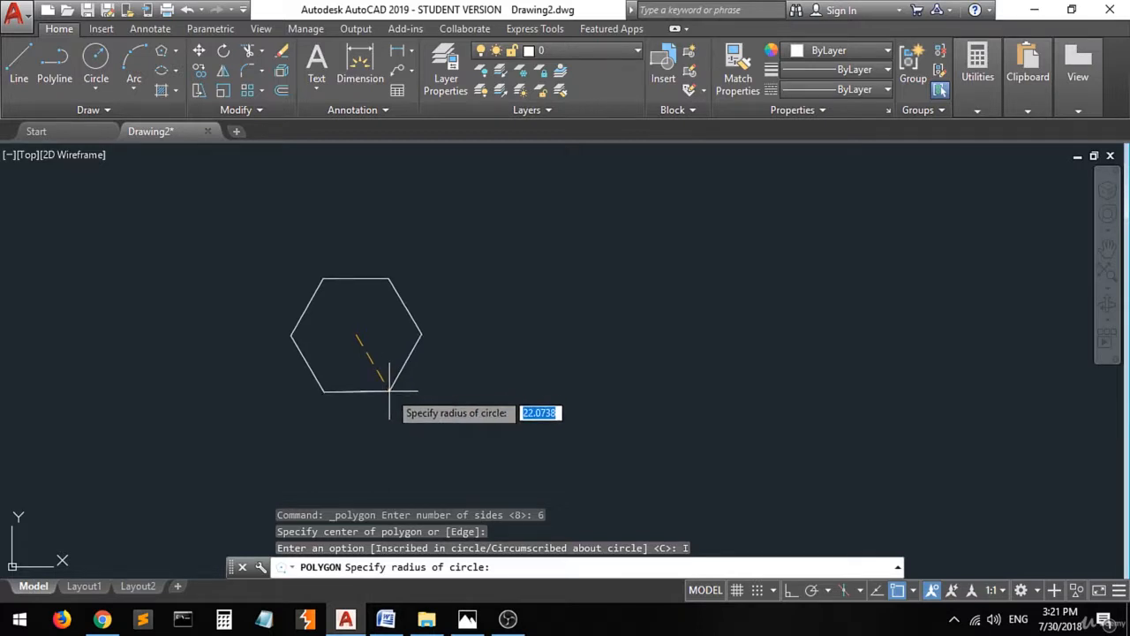
type("20")
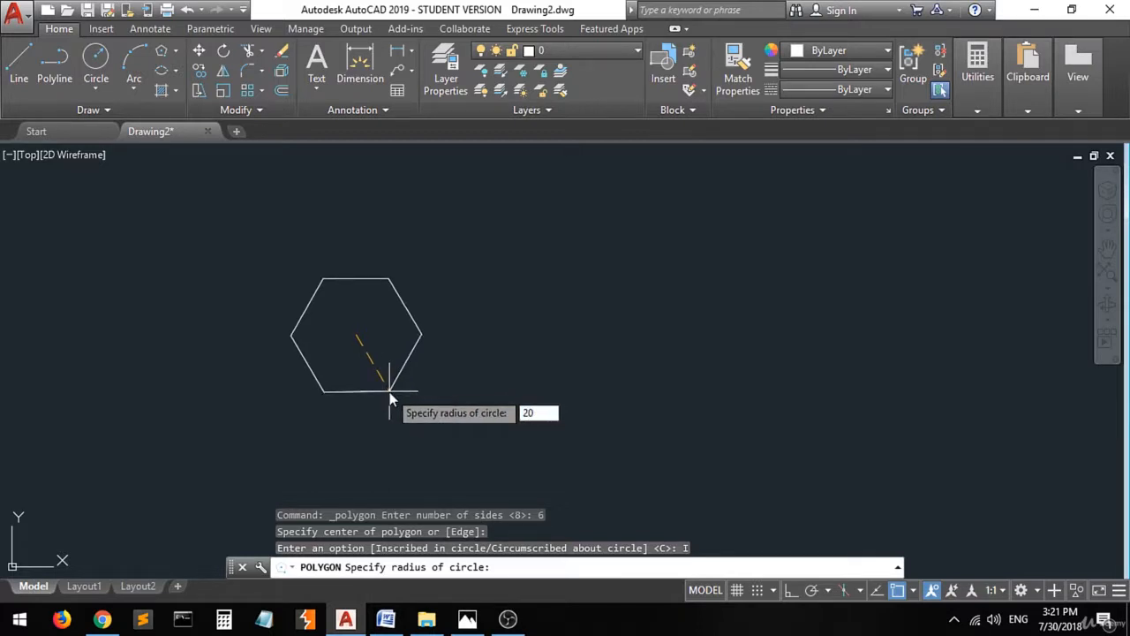
key("Return")
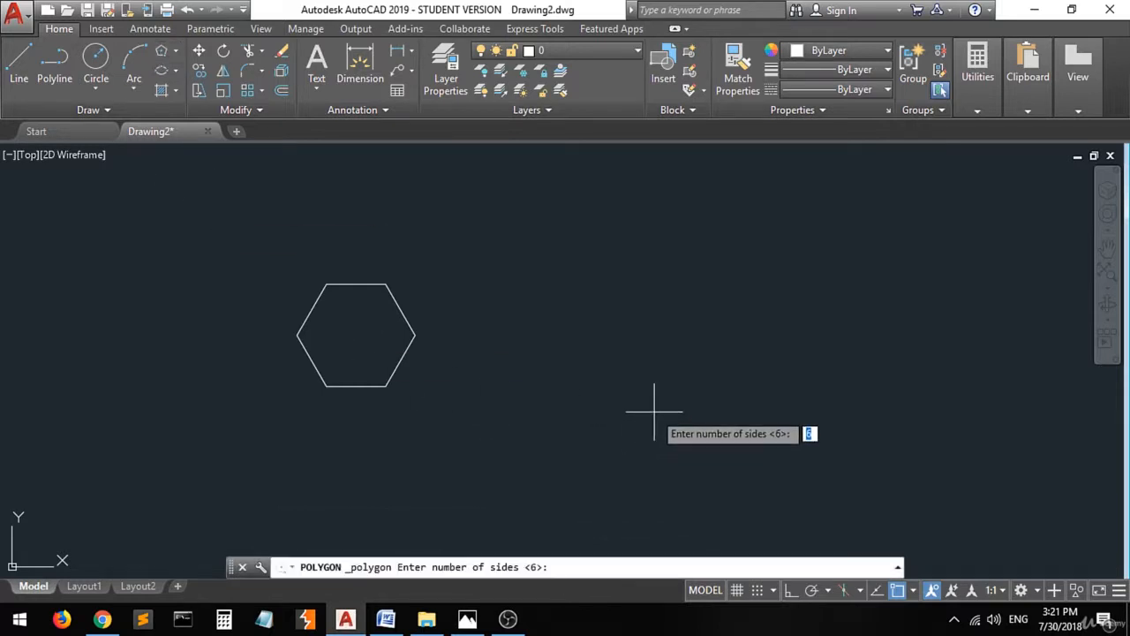
mouse_move(562, 347)
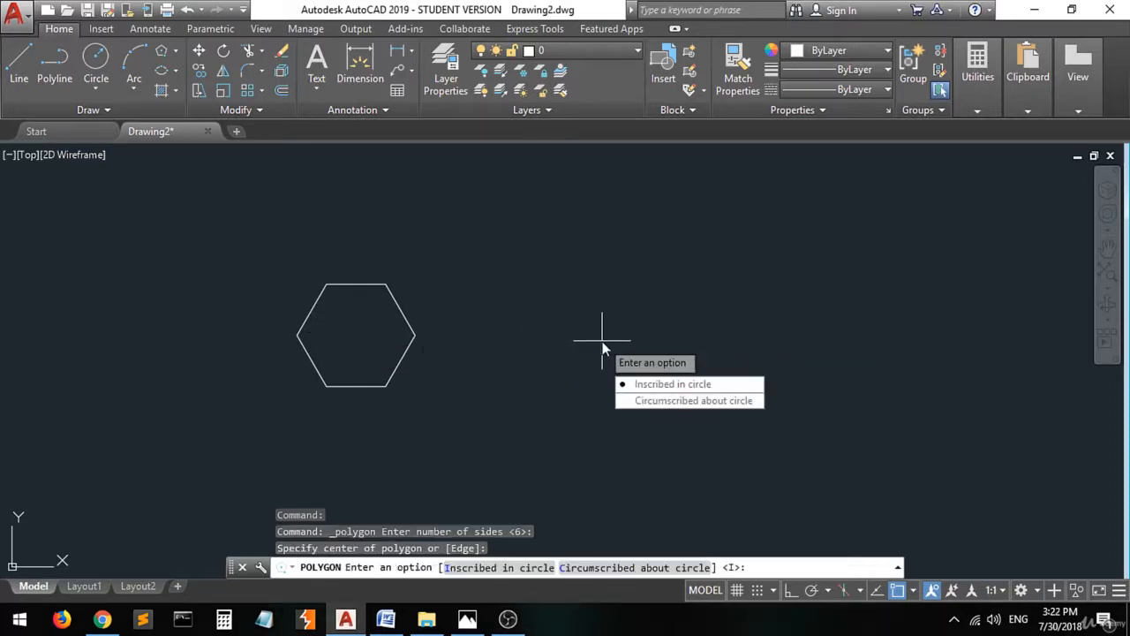
mouse_move(688, 400)
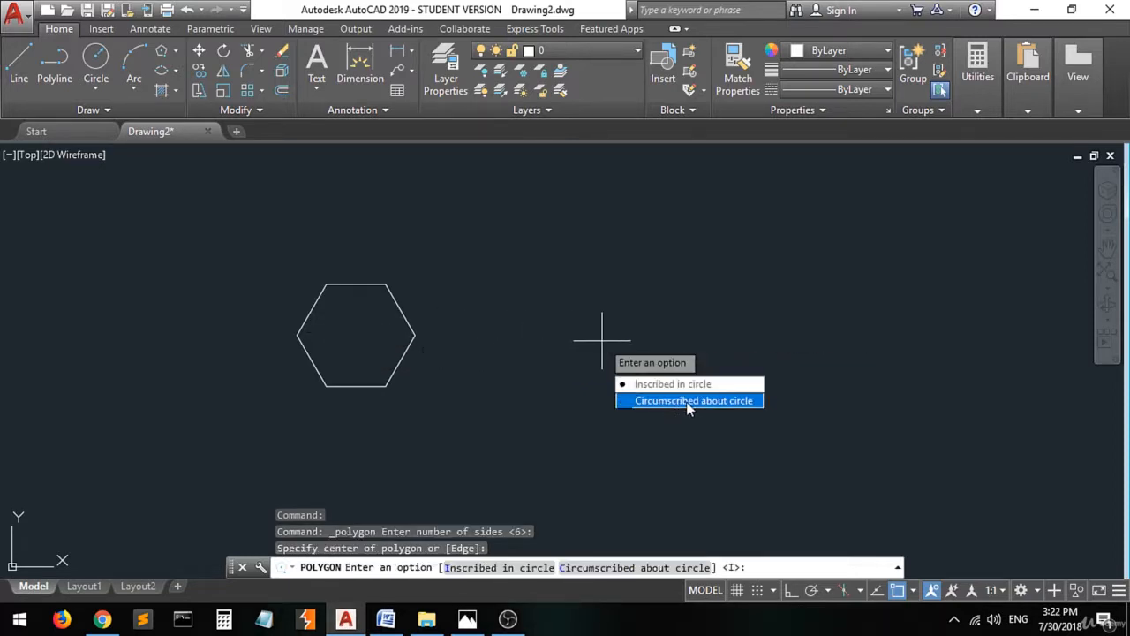
mouse_move(640, 410)
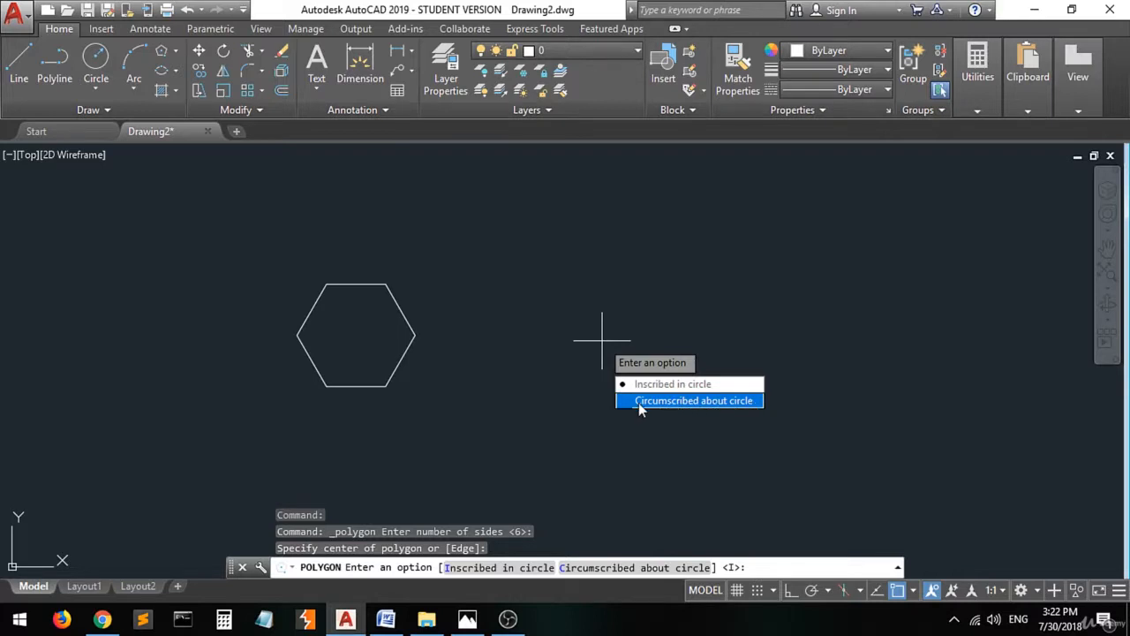
mouse_move(680, 410)
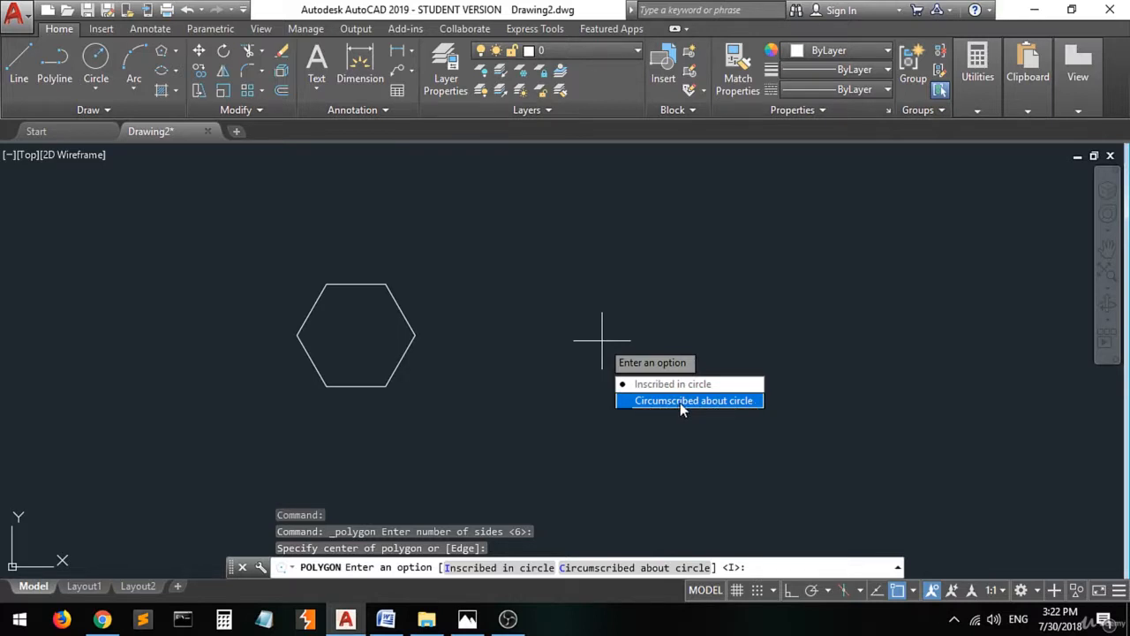
- Make the second hexagon circumscribed about a circle of radius 20
left_click(693, 401)
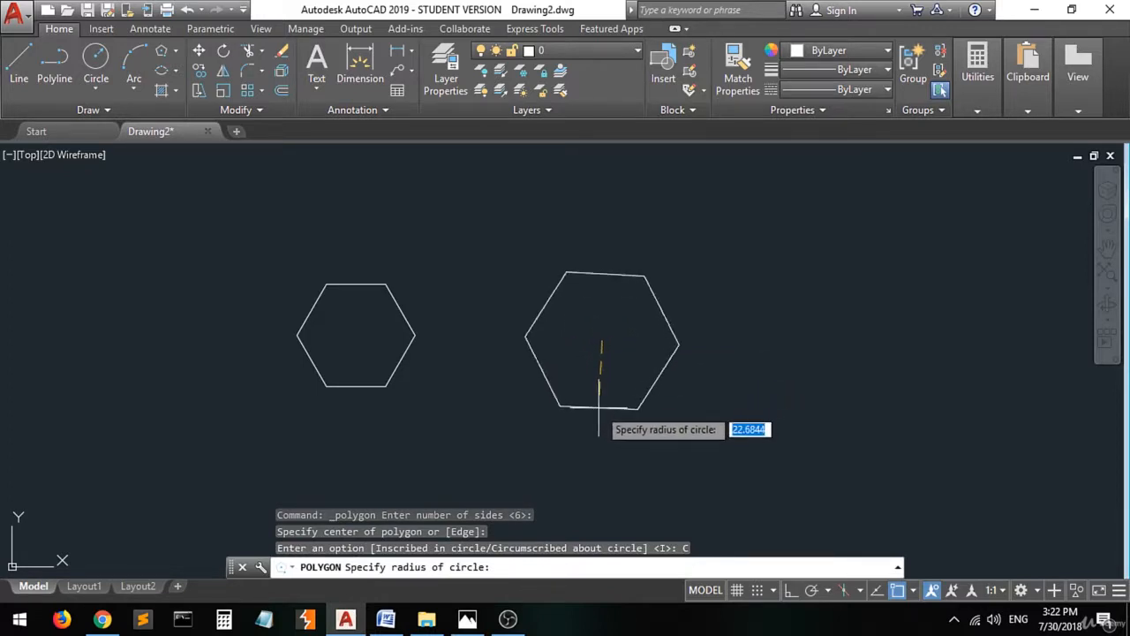
type("20")
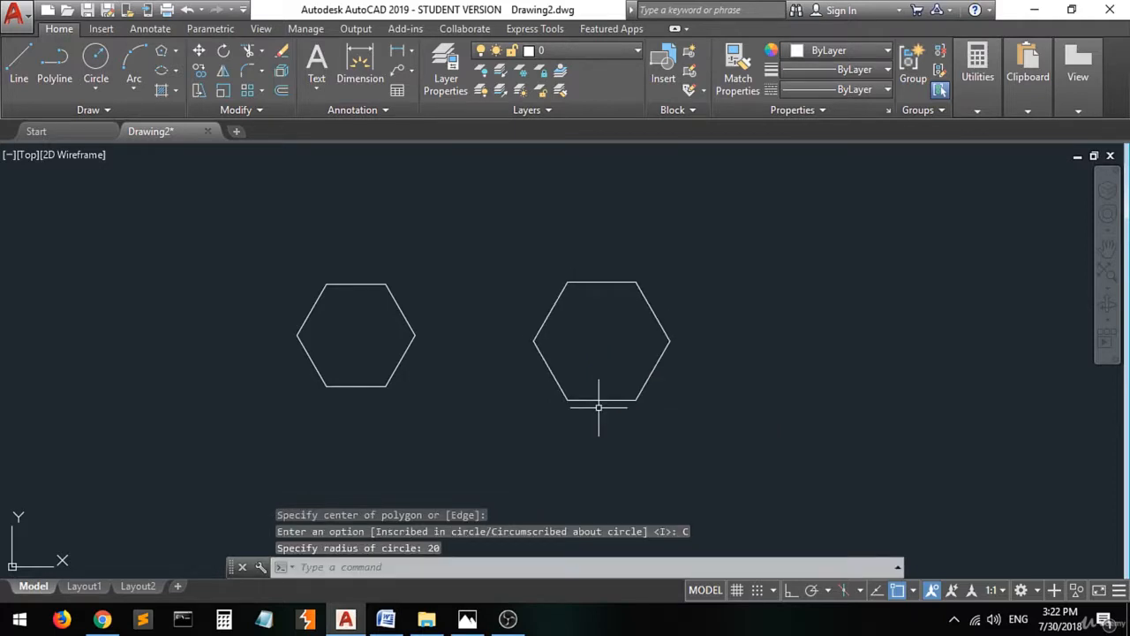
mouse_move(441, 420)
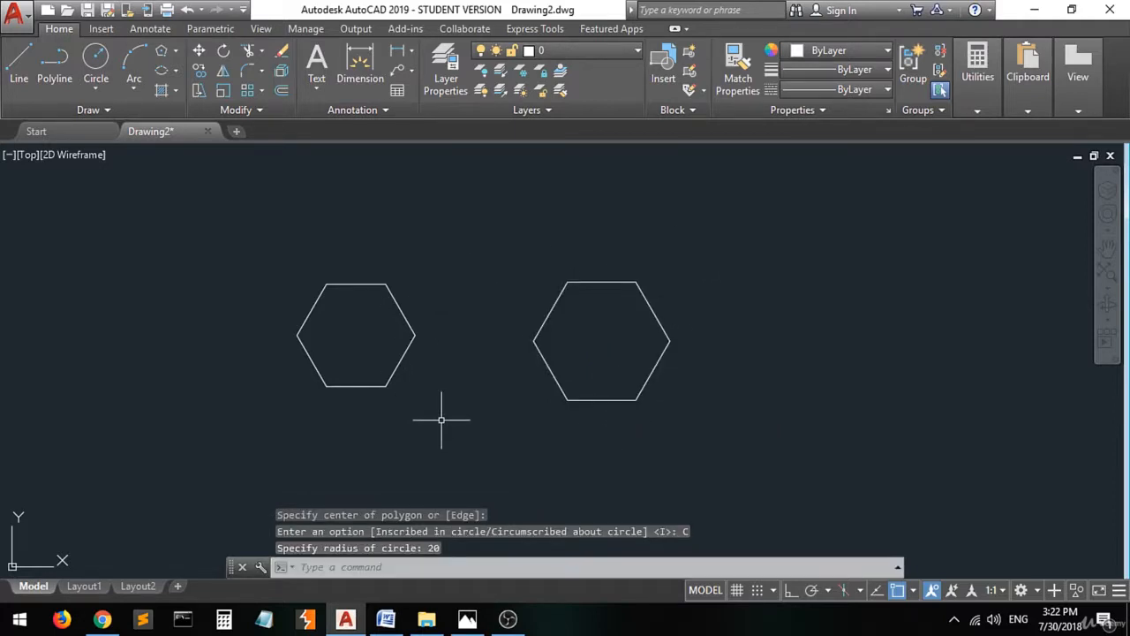
mouse_move(613, 456)
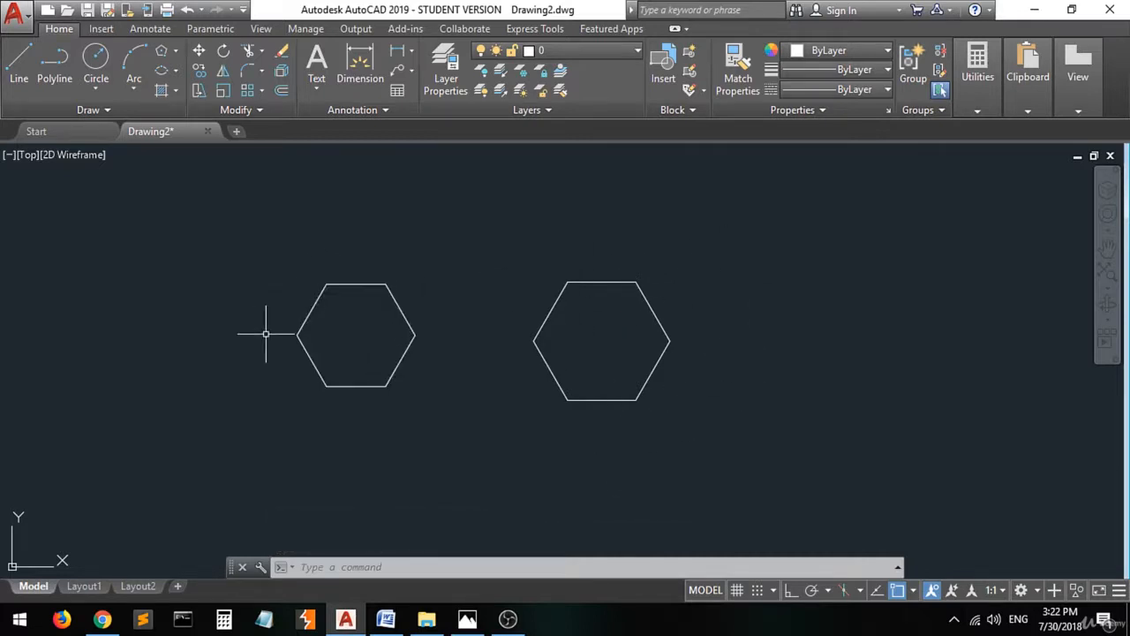
mouse_move(715, 252)
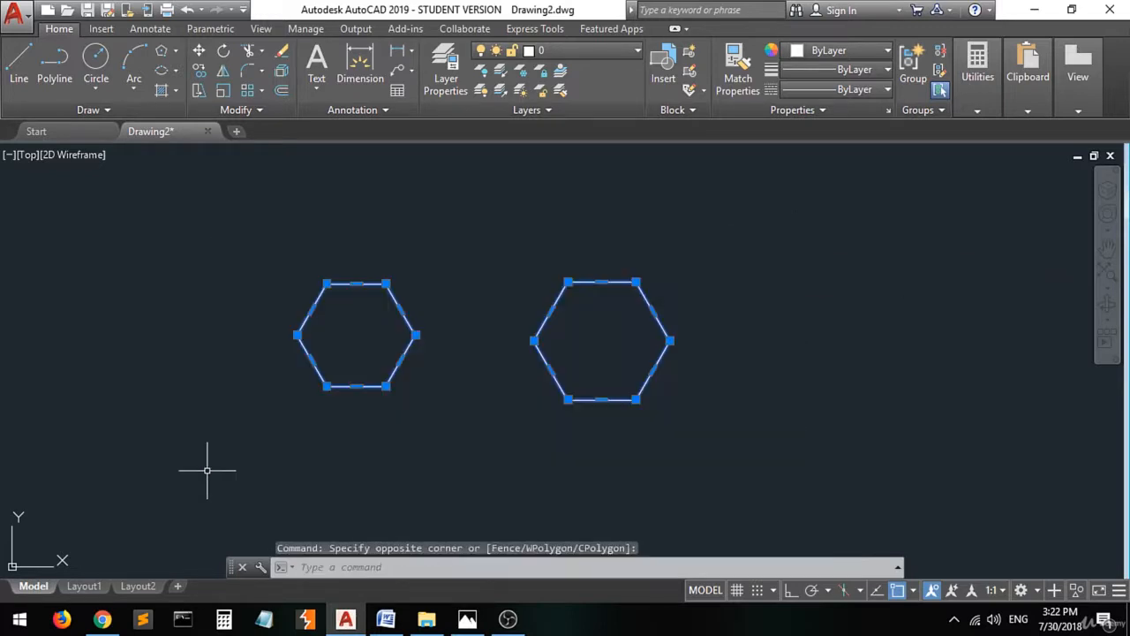
key("Escape")
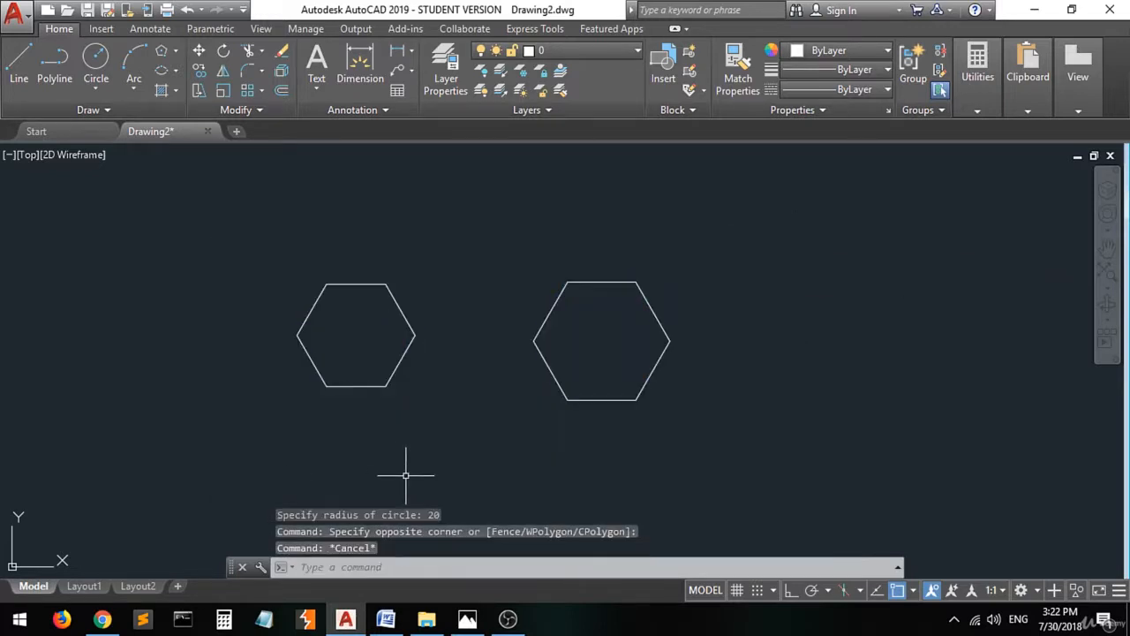
mouse_move(457, 318)
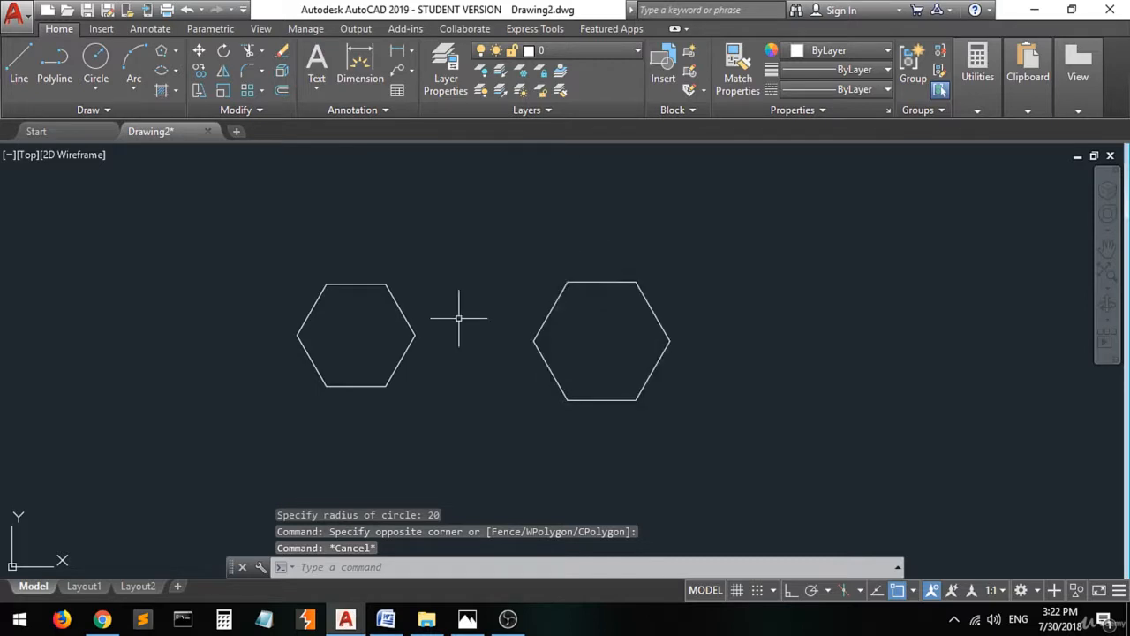
mouse_move(410, 363)
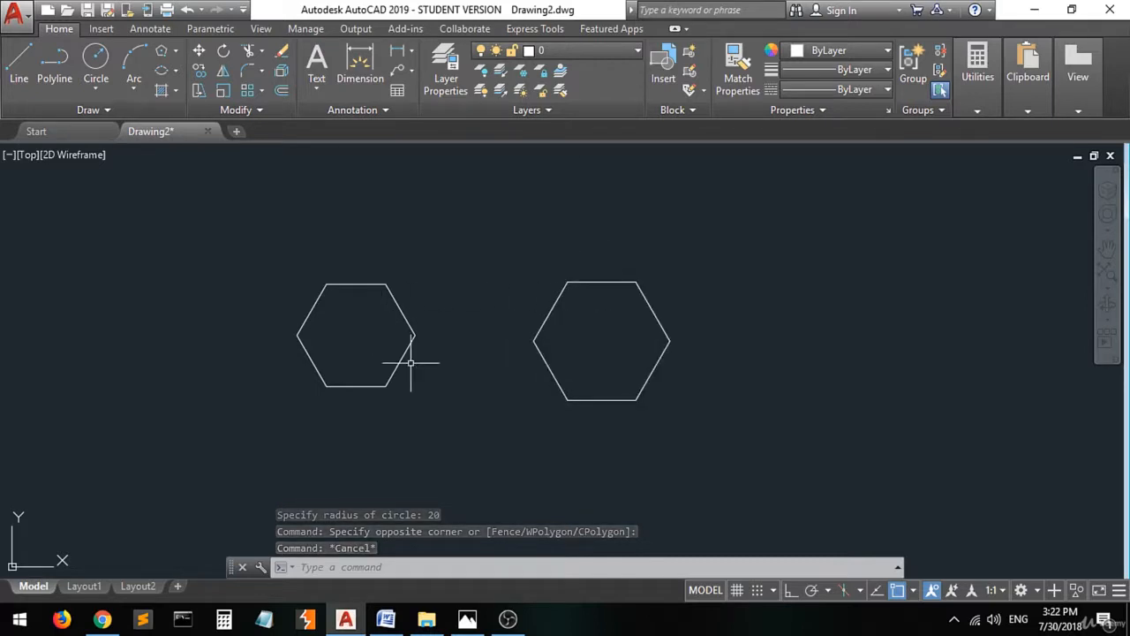
left_click(357, 336)
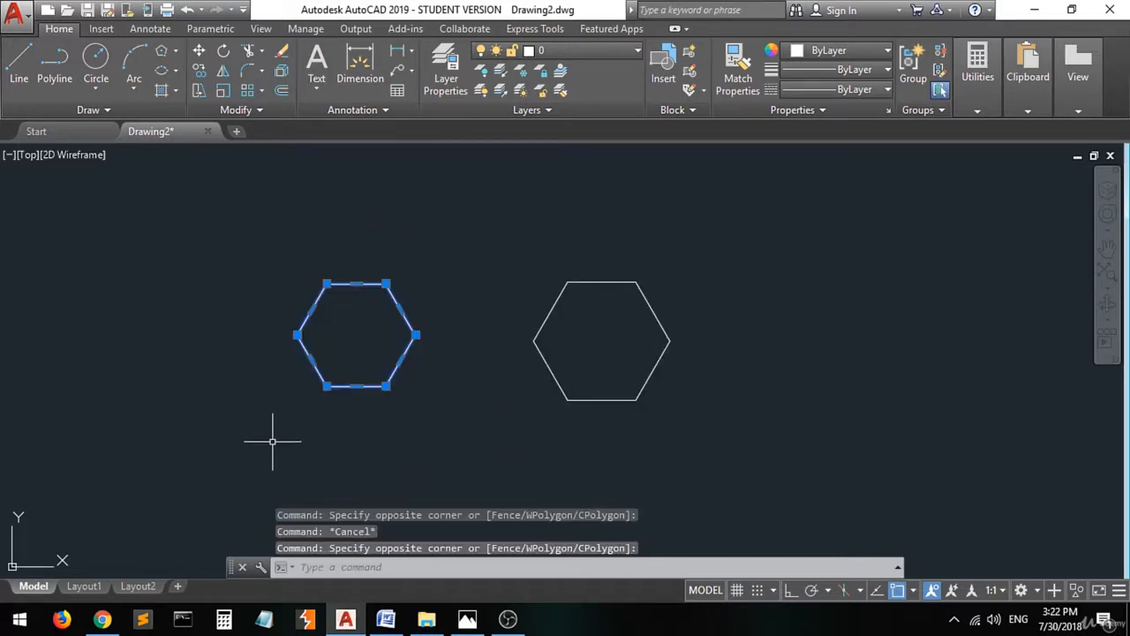
key("Escape")
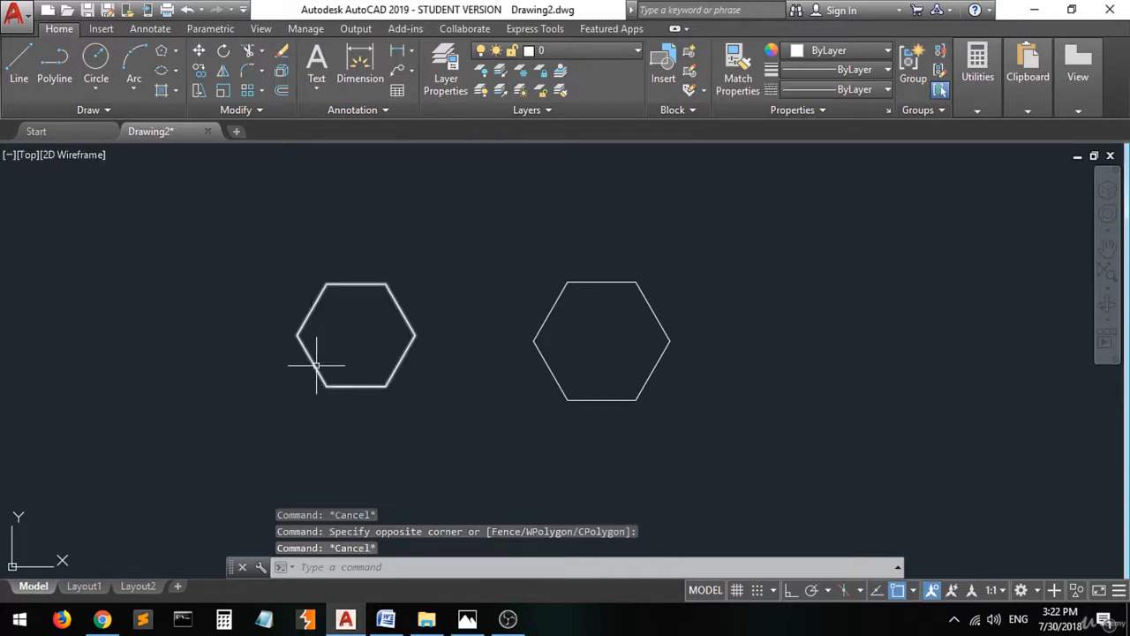
mouse_move(148, 240)
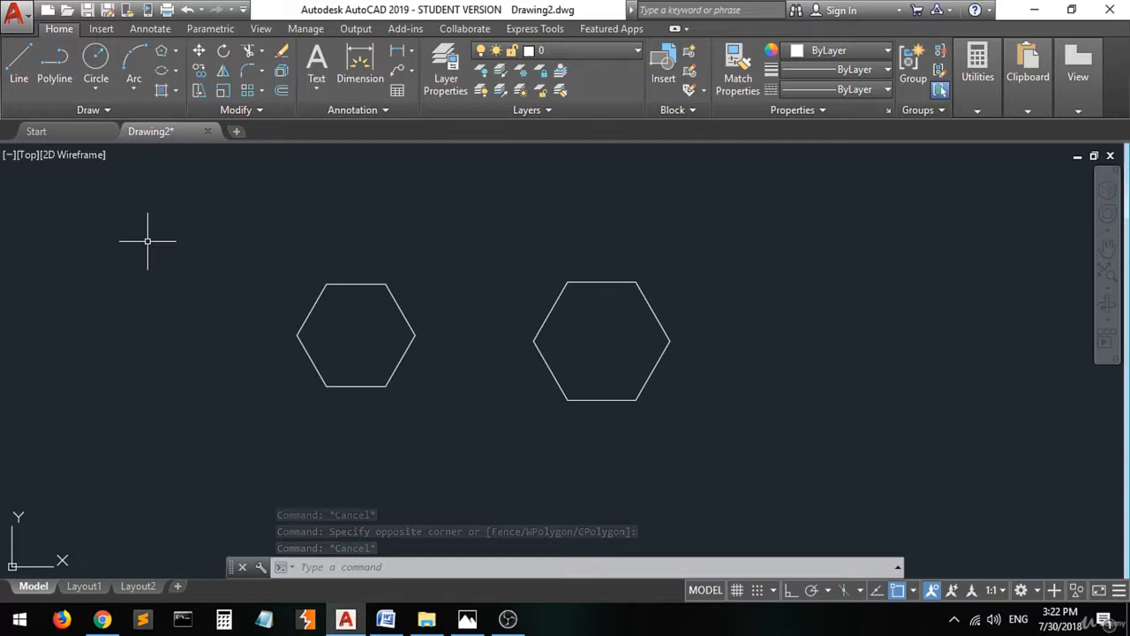
mouse_move(767, 298)
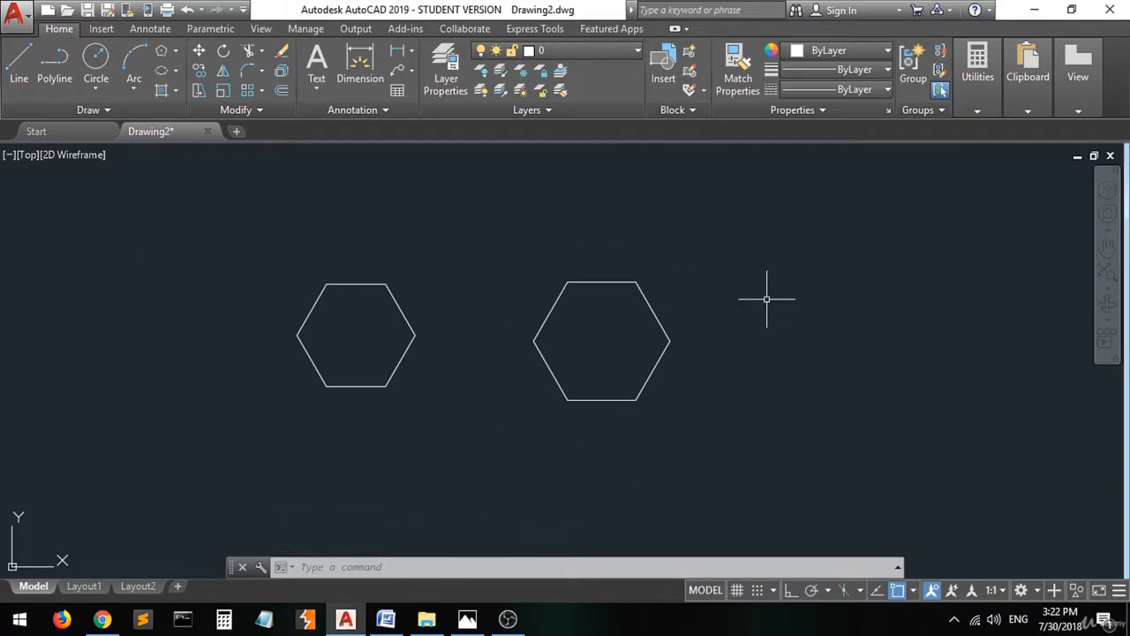
mouse_move(501, 386)
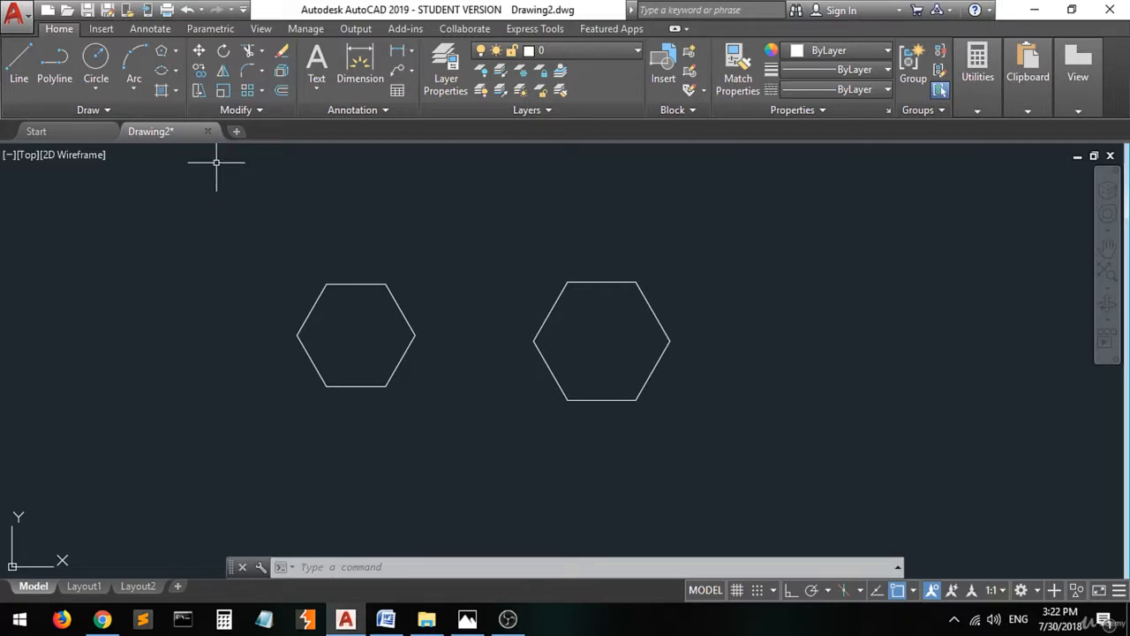
- Start a circle centred on the left hexagon's centre
left_click(96, 66)
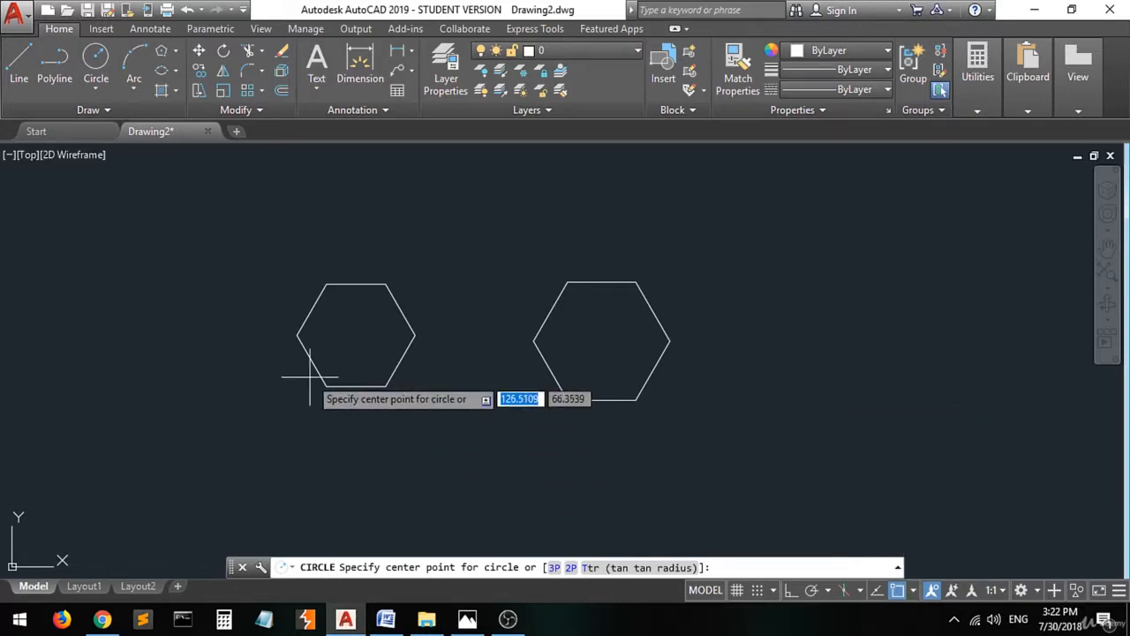
left_click(356, 335)
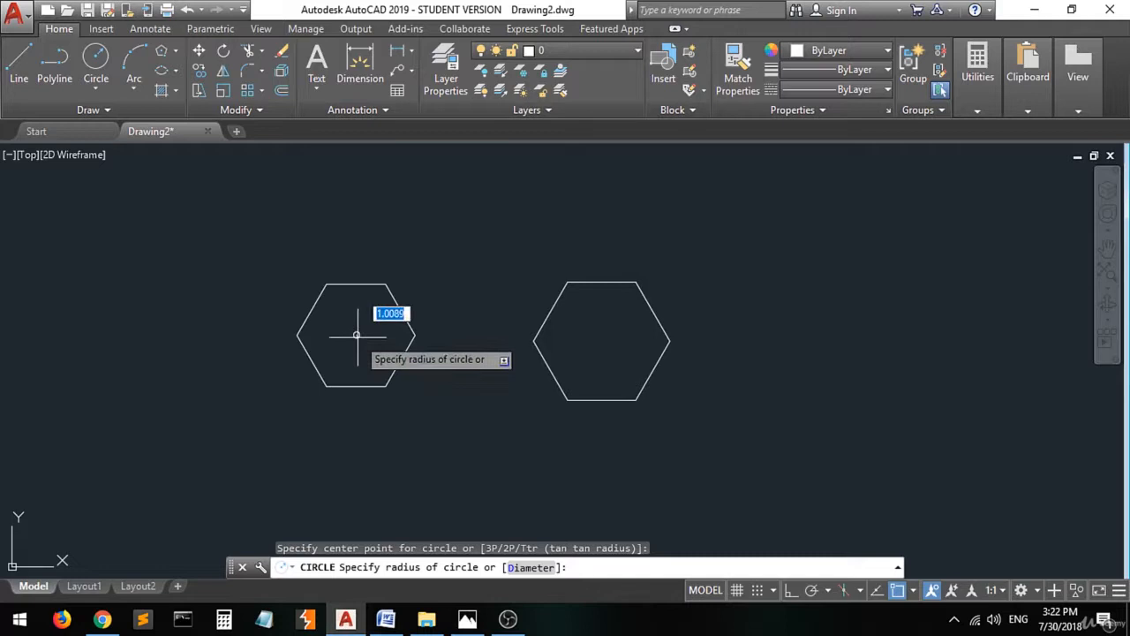
mouse_move(429, 375)
type("20")
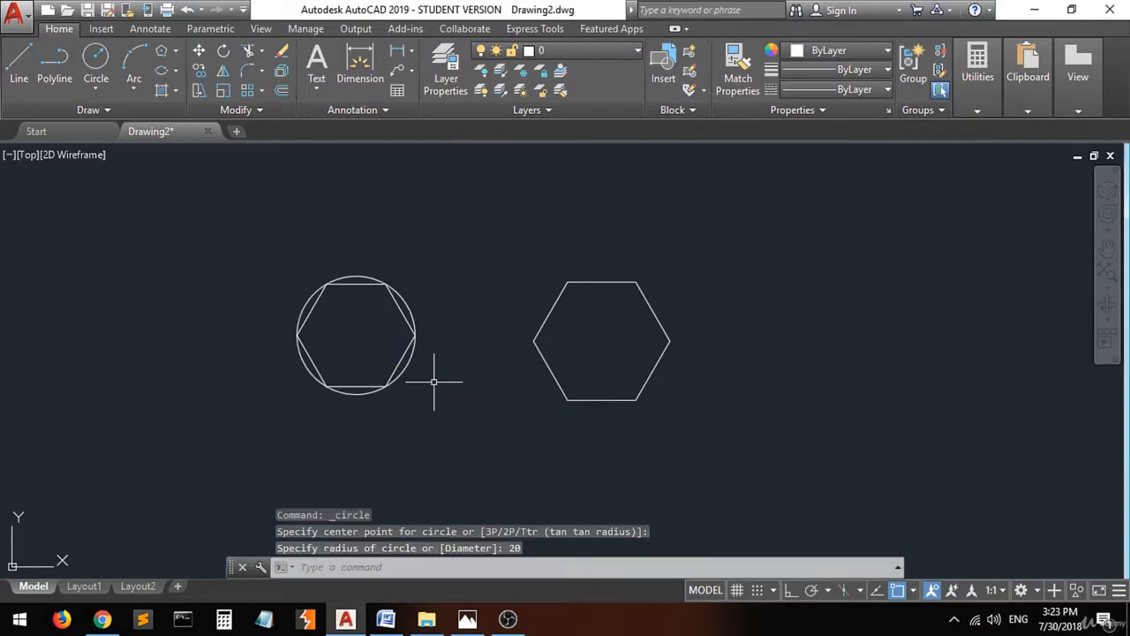
mouse_move(404, 331)
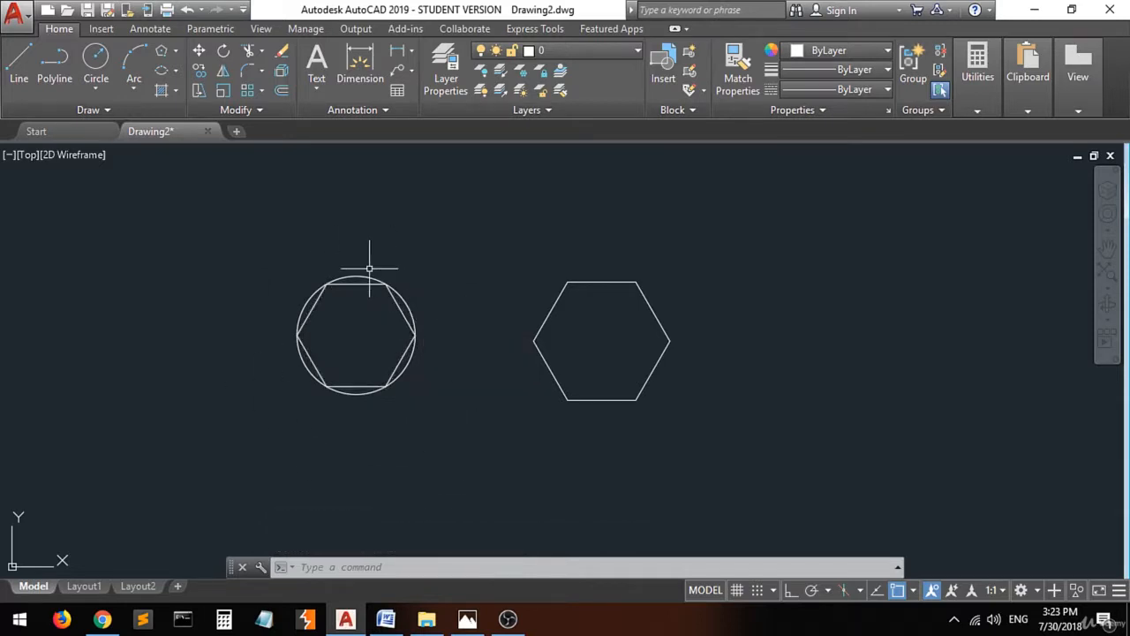
- Draw a radius-20 circle centred on the right hexagon, touching its sides
left_click(96, 66)
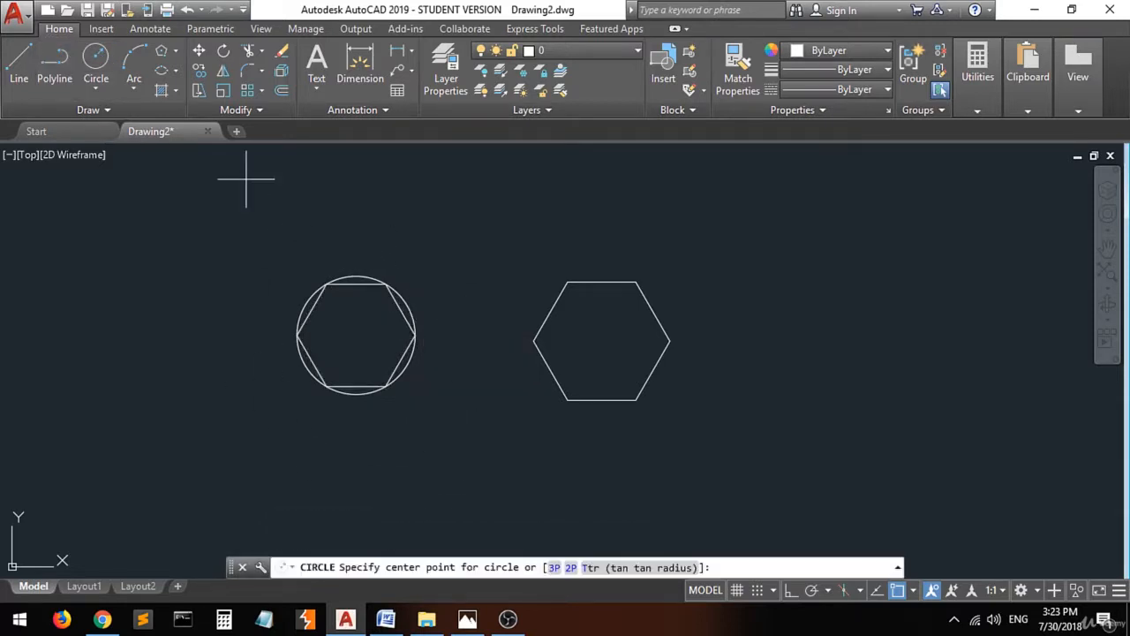
mouse_move(601, 340)
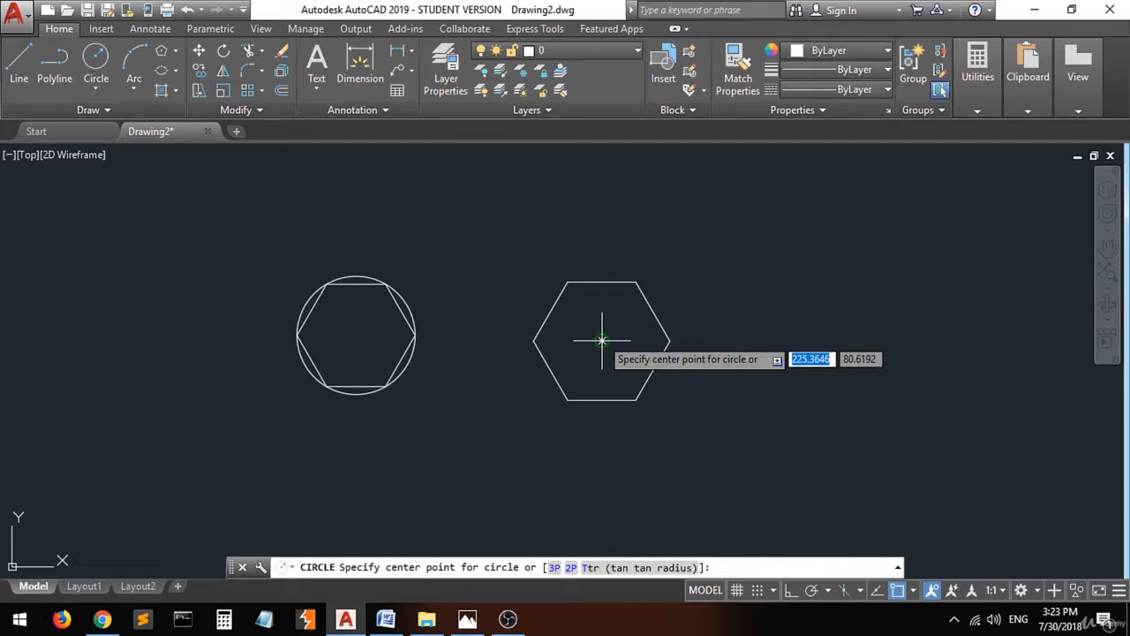
left_click(600, 340)
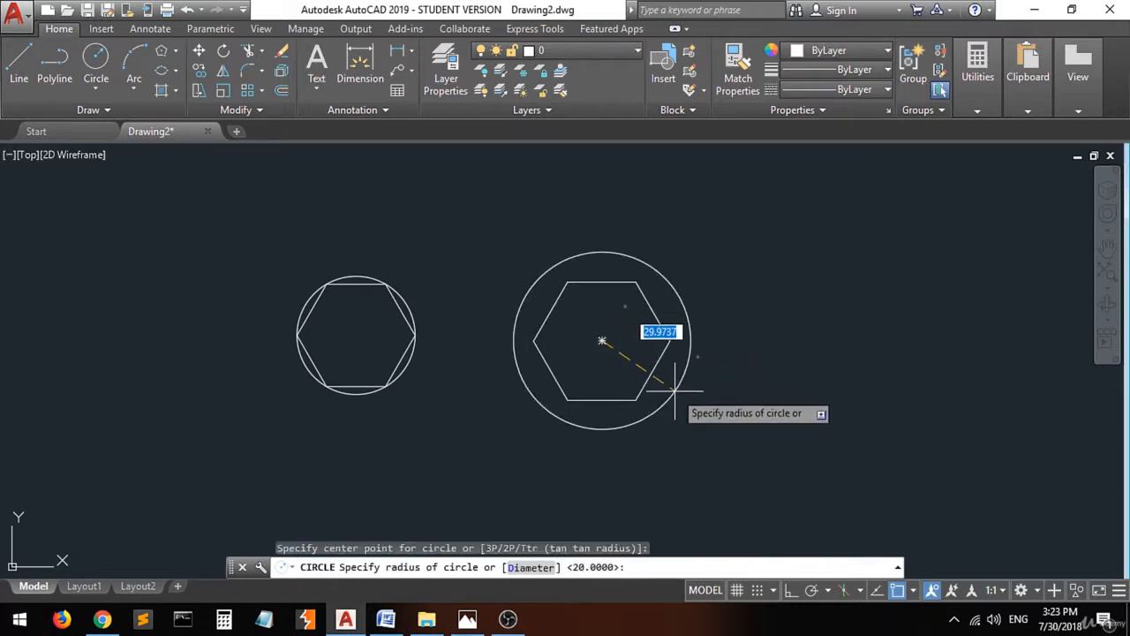
type("r")
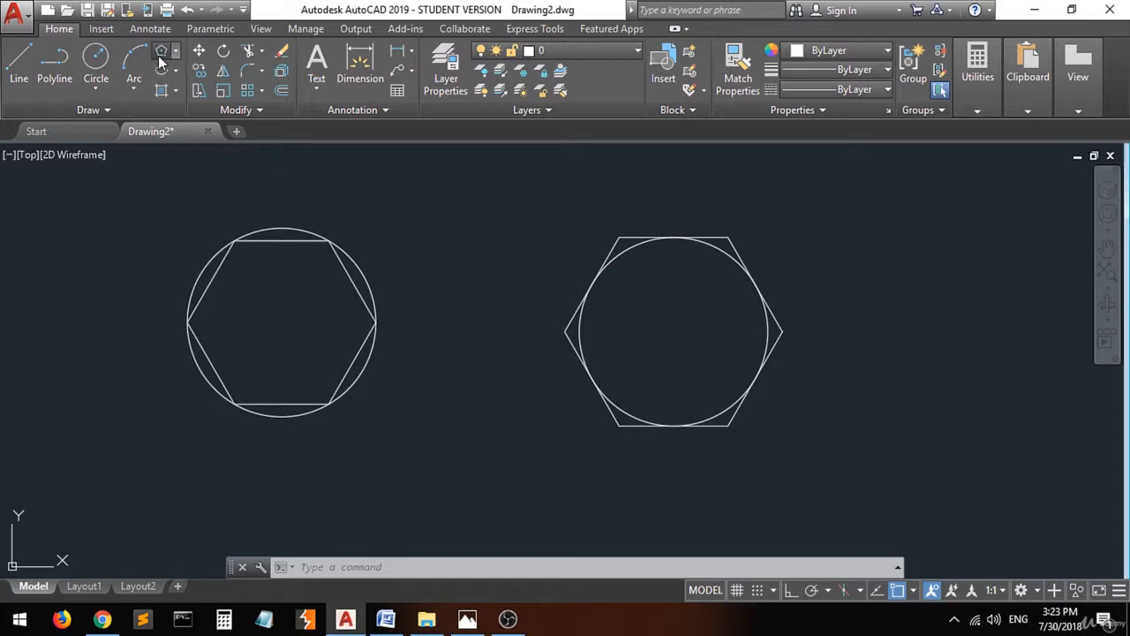
- Start another six-sided polygon and set its centre point
left_click(162, 50)
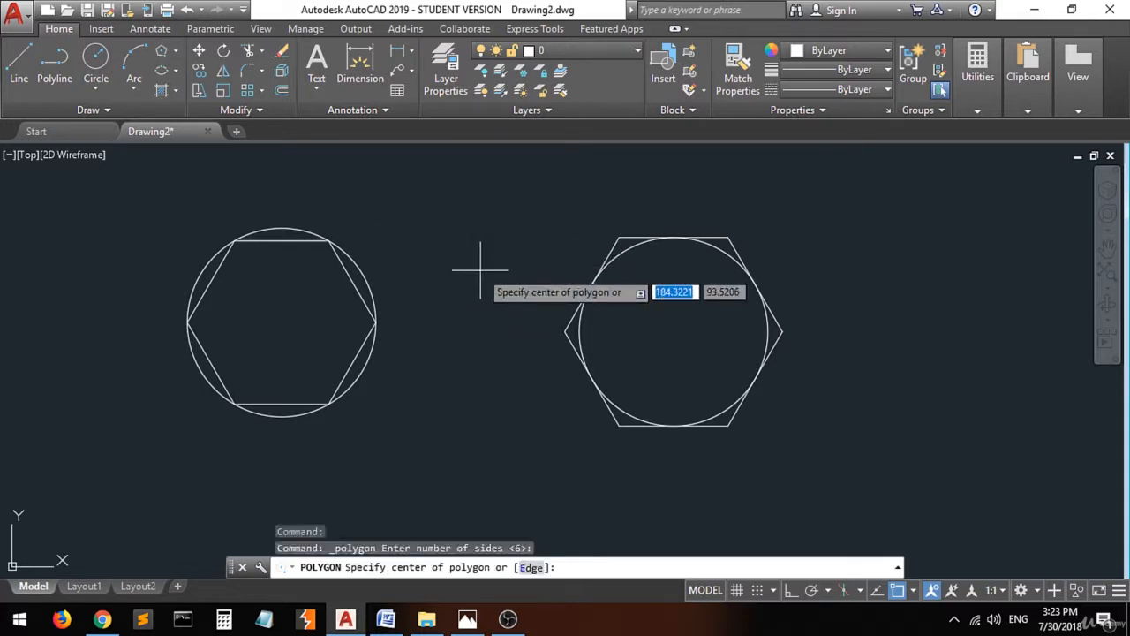
left_click(481, 265)
type("20")
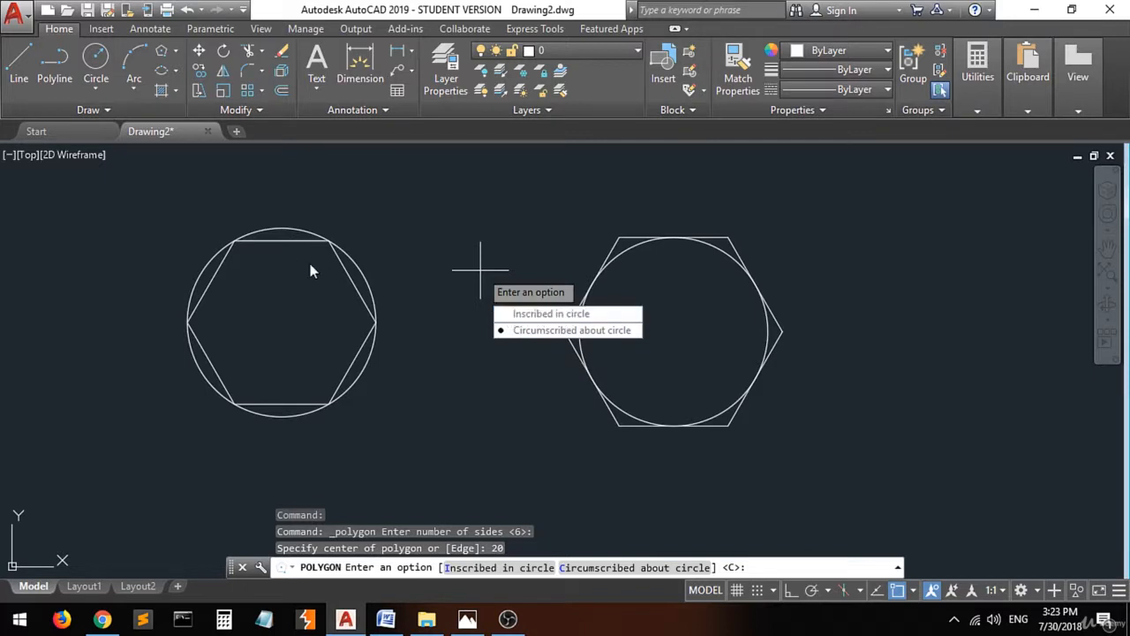
mouse_move(581, 346)
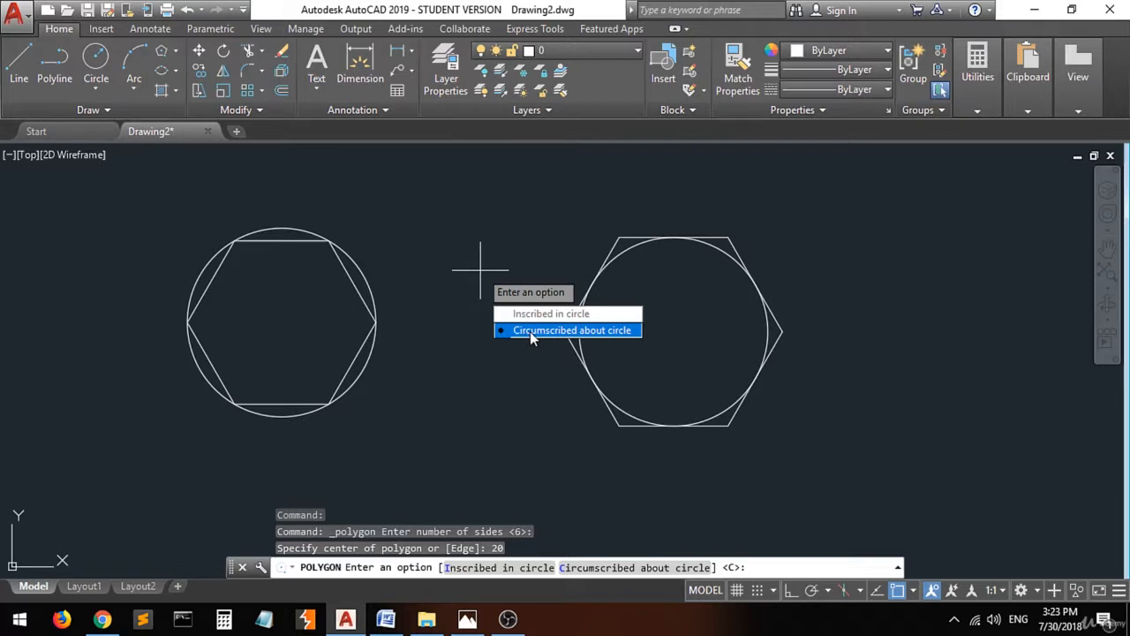
mouse_move(689, 199)
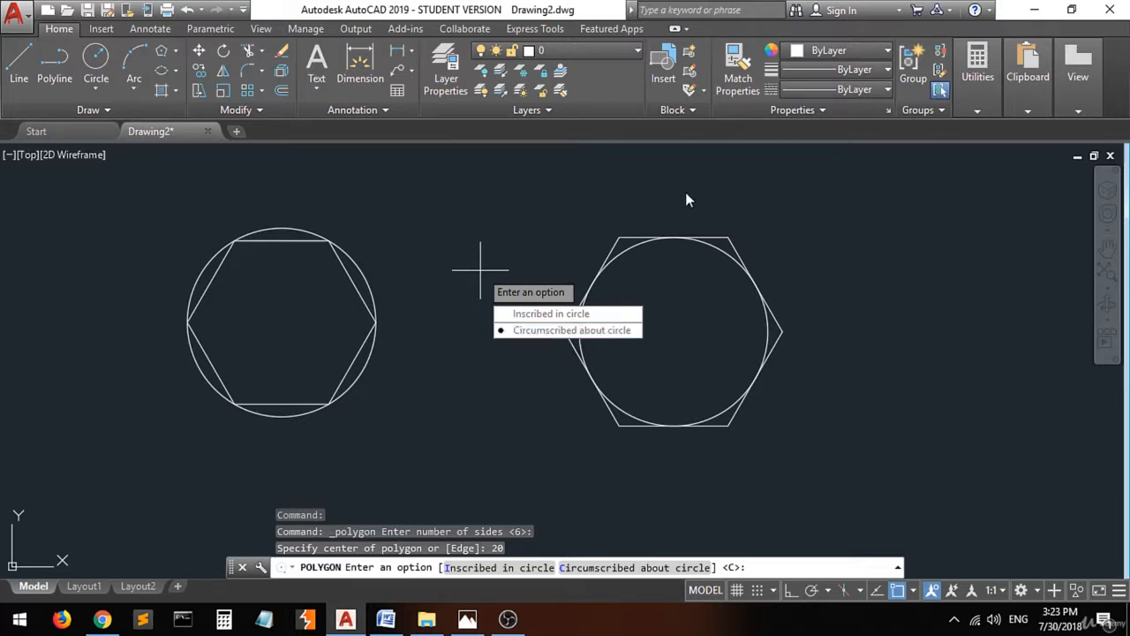
mouse_move(769, 286)
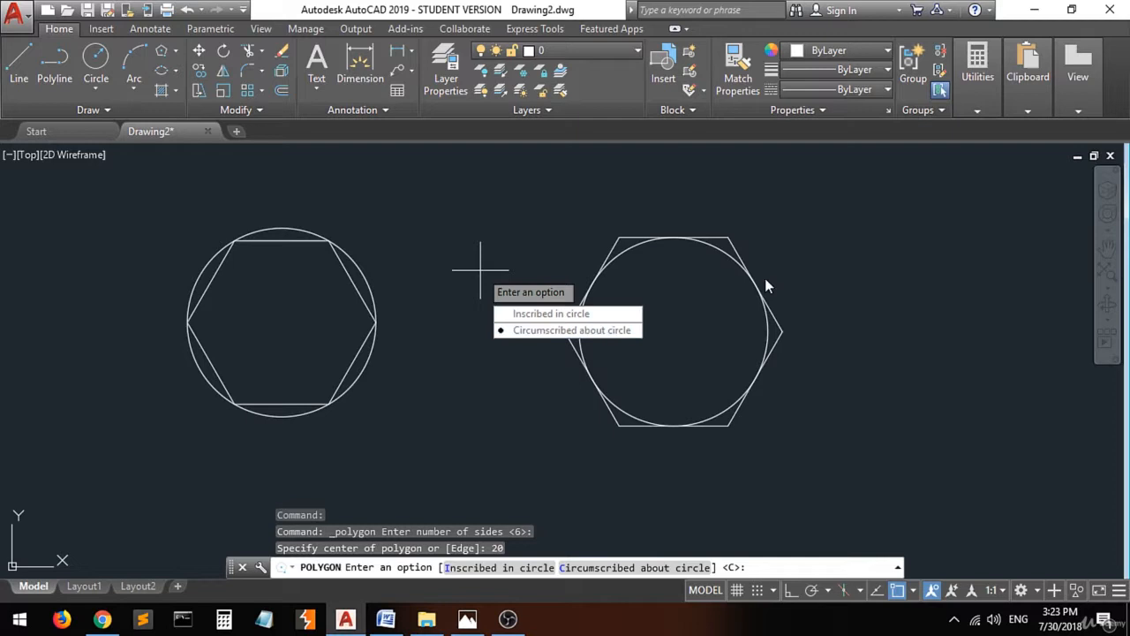
mouse_move(320, 320)
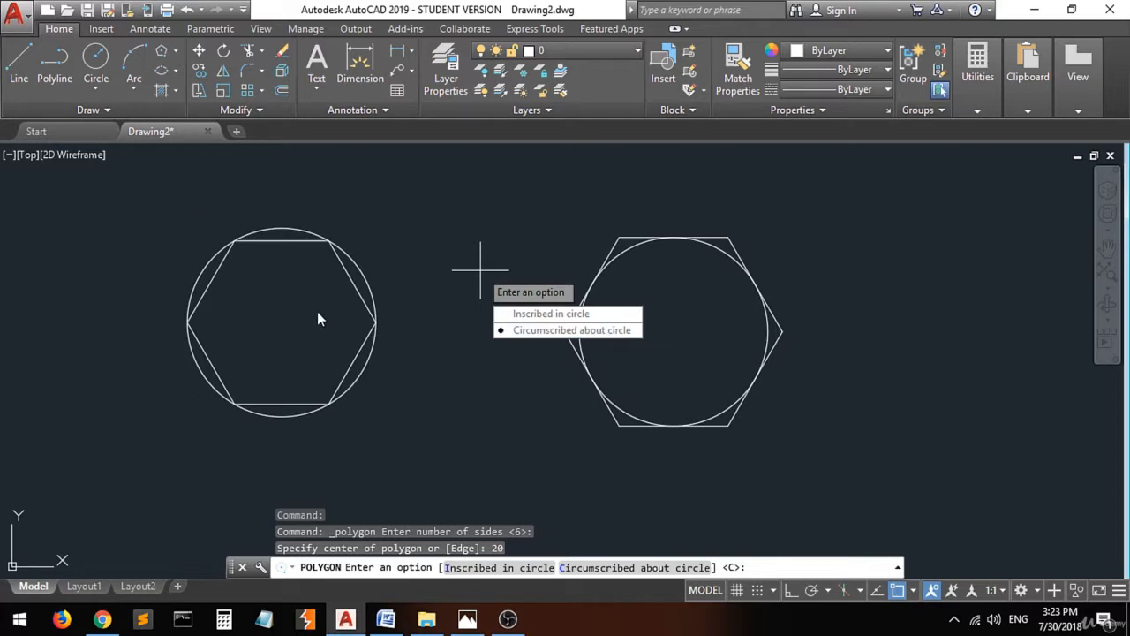
mouse_move(793, 278)
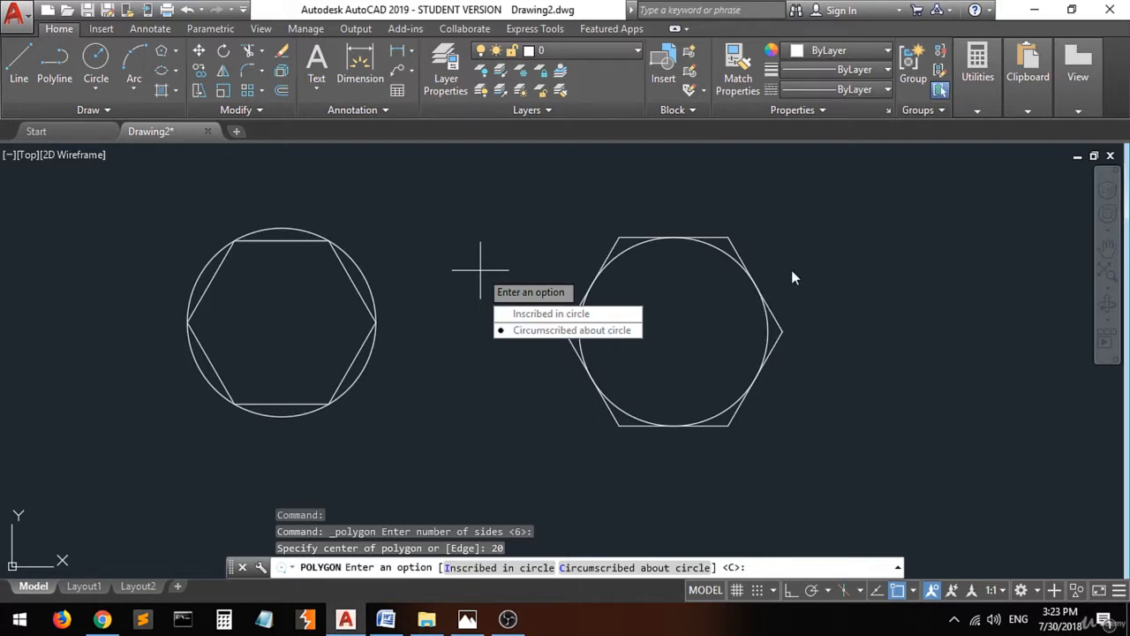